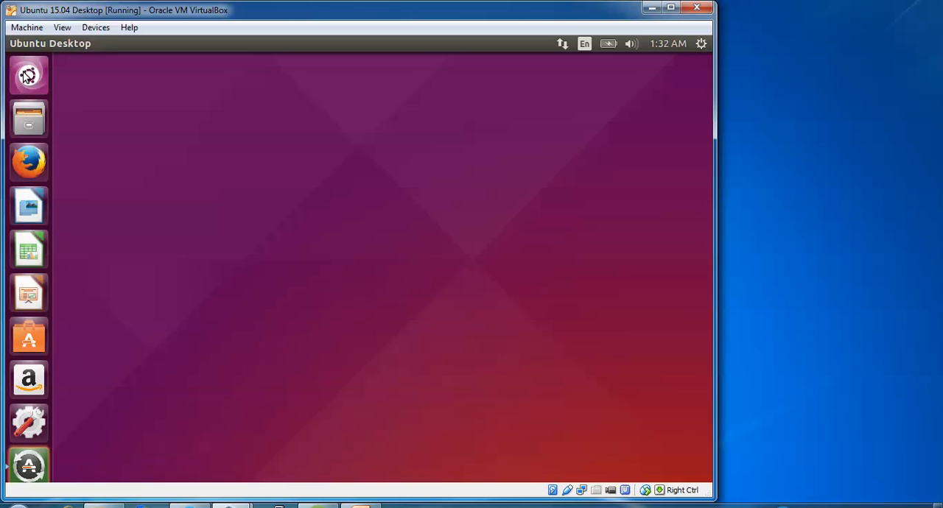
# Search the Ubuntu Dash for 'ter' to find and launch the Terminal app
pyautogui.click(28, 75)
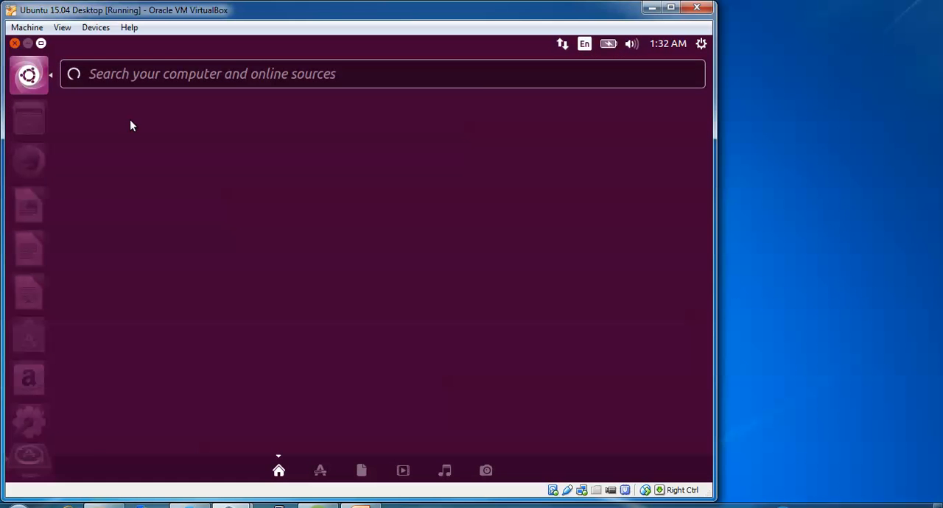
pyautogui.write('ter')
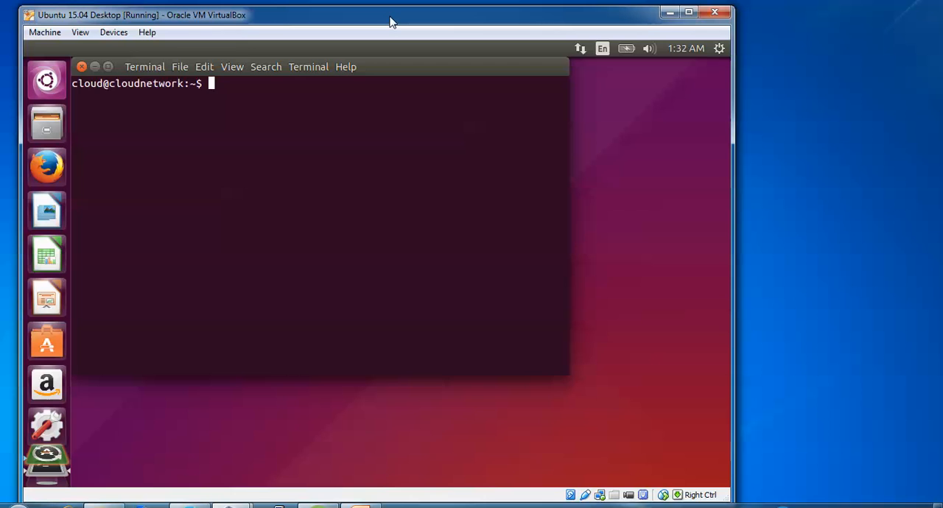
pyautogui.moveTo(383, 70)
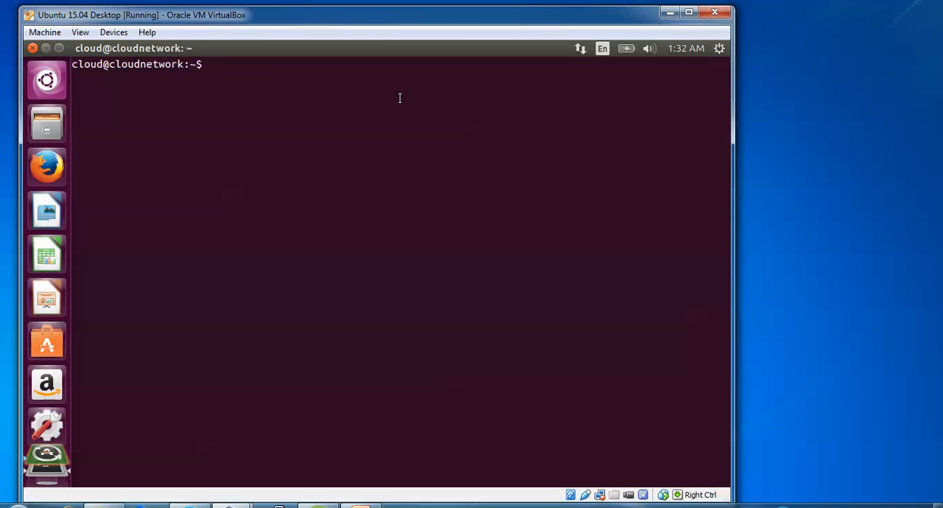
# Run 'sudo apt-get update && sudo apt-get upgrade' and enter the sudo password
pyautogui.write('su')
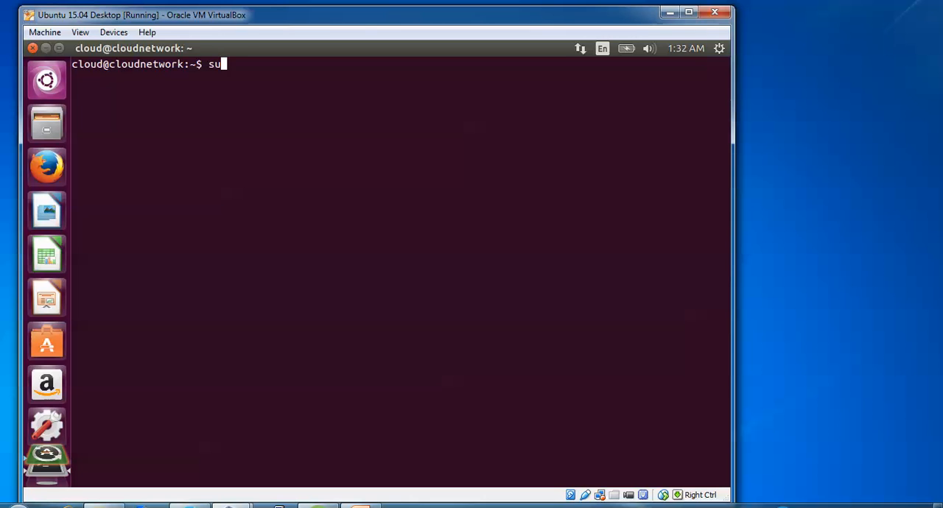
pyautogui.write('do apt-')
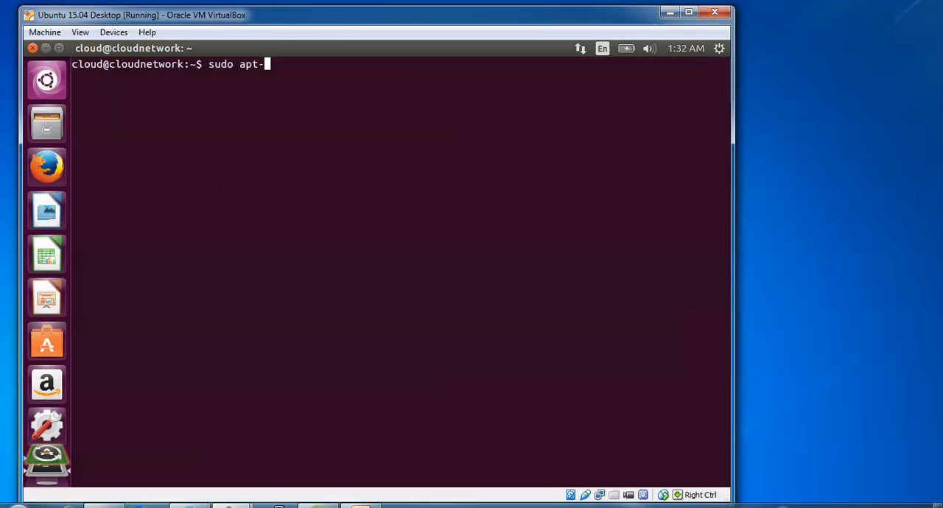
pyautogui.write('get')
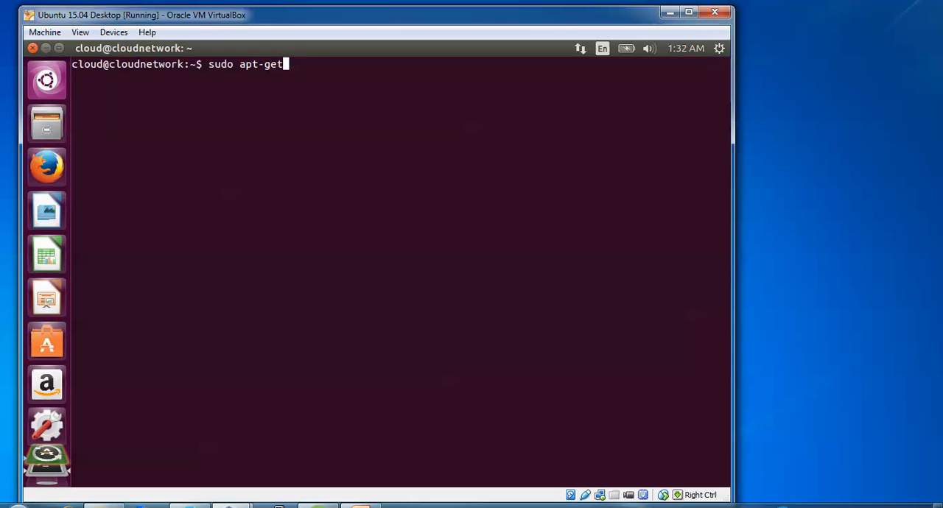
pyautogui.write('update')
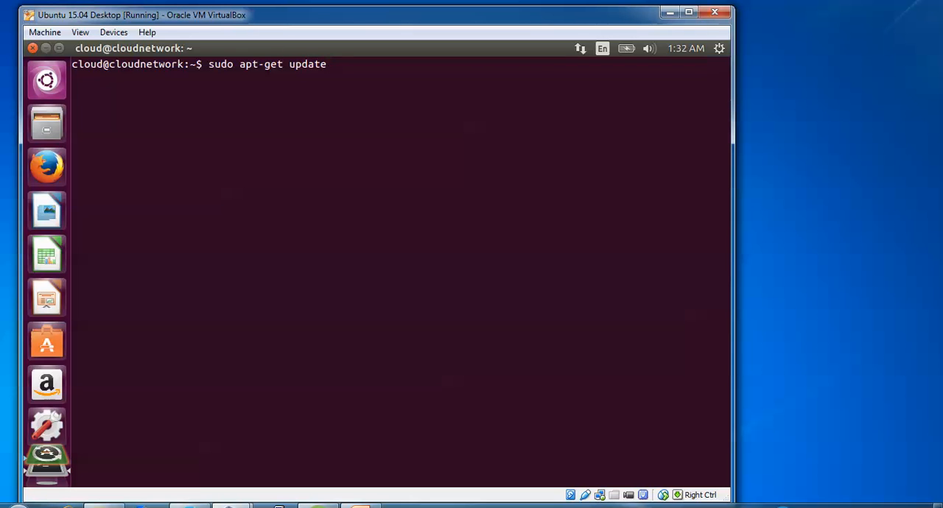
pyautogui.write('&')
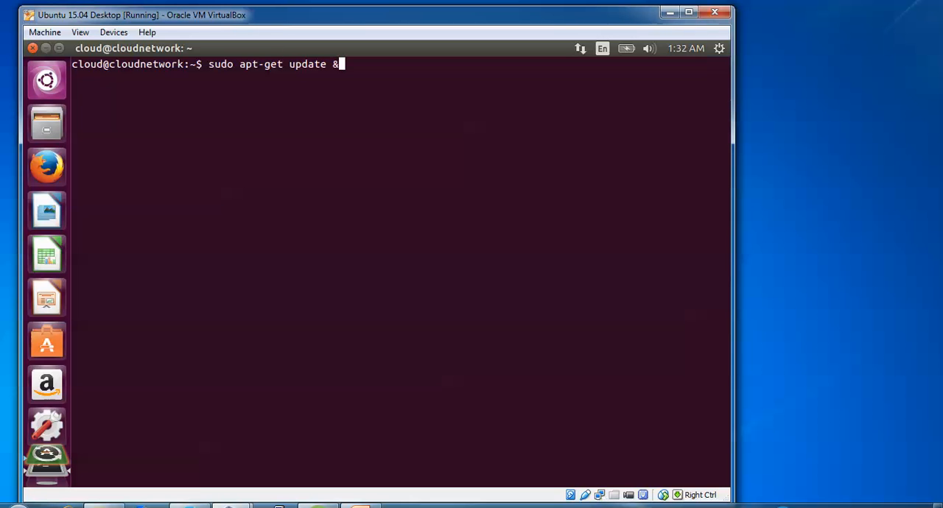
pyautogui.write('& sudo apt-get')
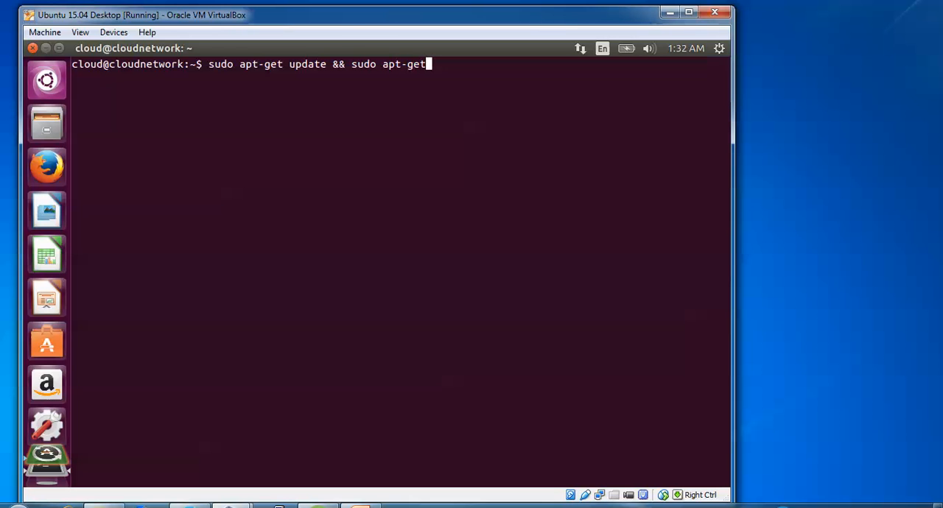
pyautogui.write('upgr')
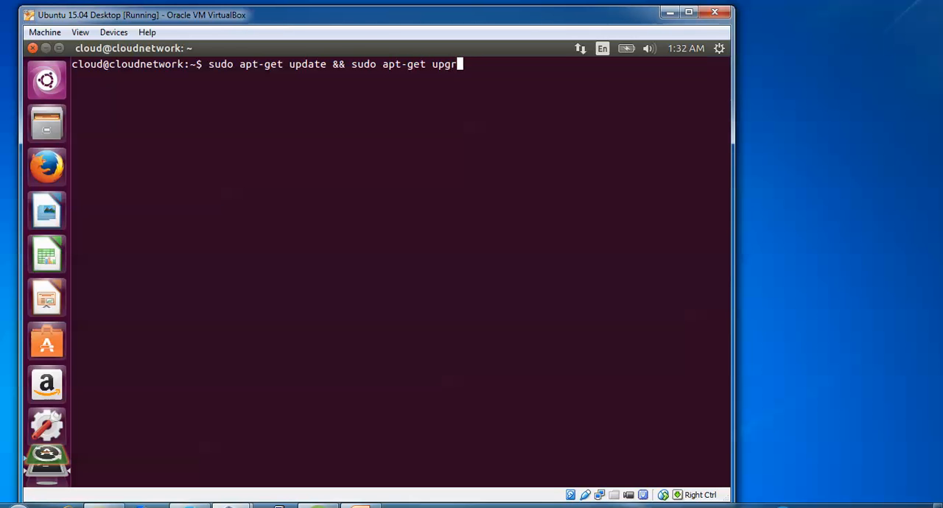
pyautogui.write('ade')
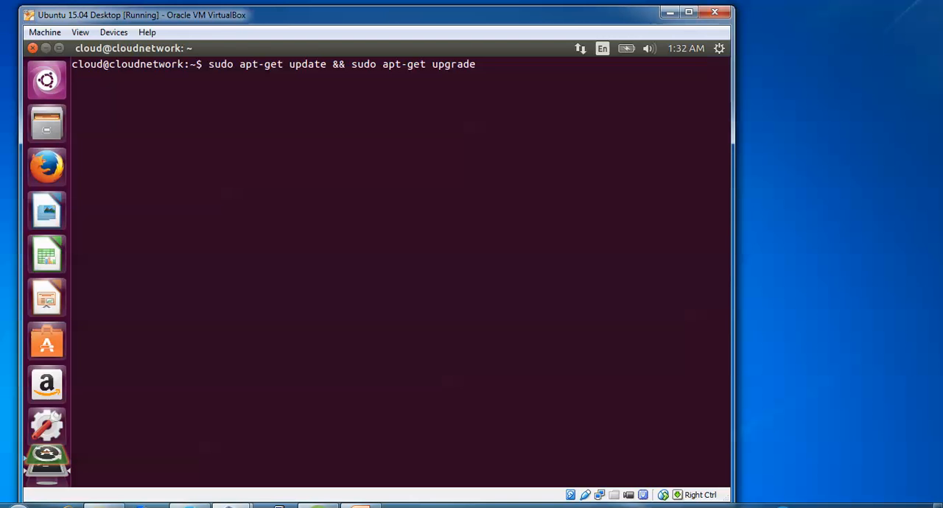
pyautogui.press('Return')
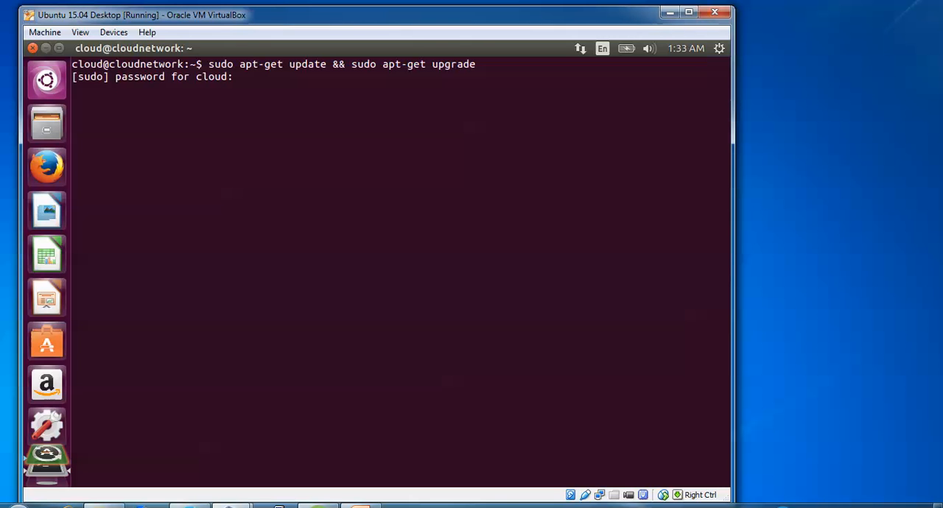
pyautogui.press('Return')
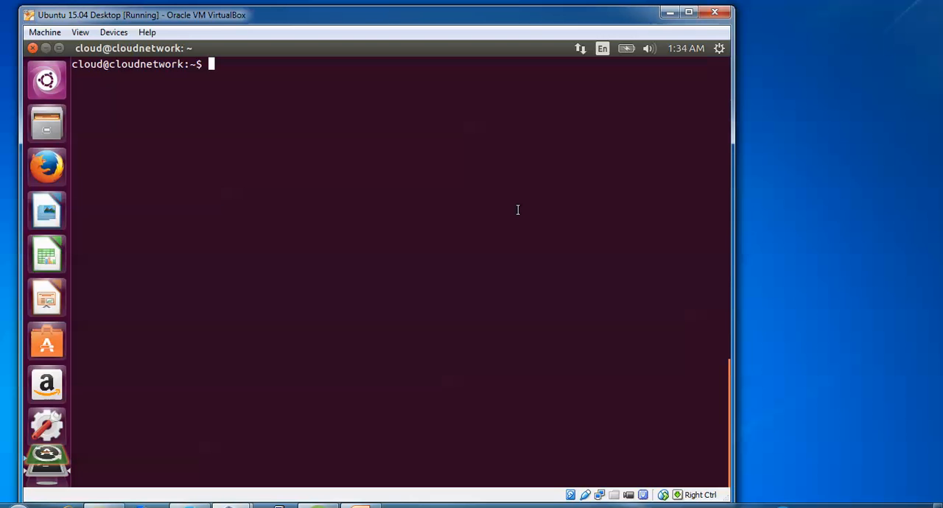
pyautogui.moveTo(47, 167)
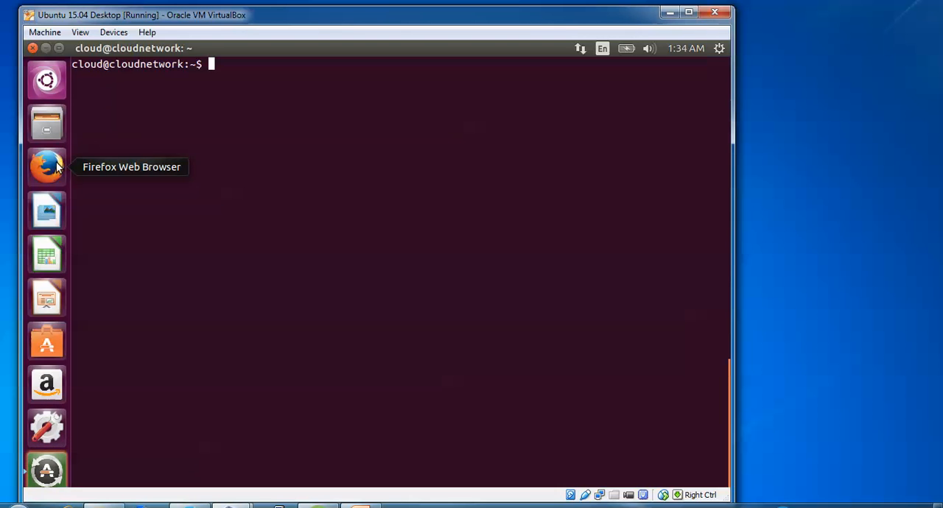
pyautogui.moveTo(199, 162)
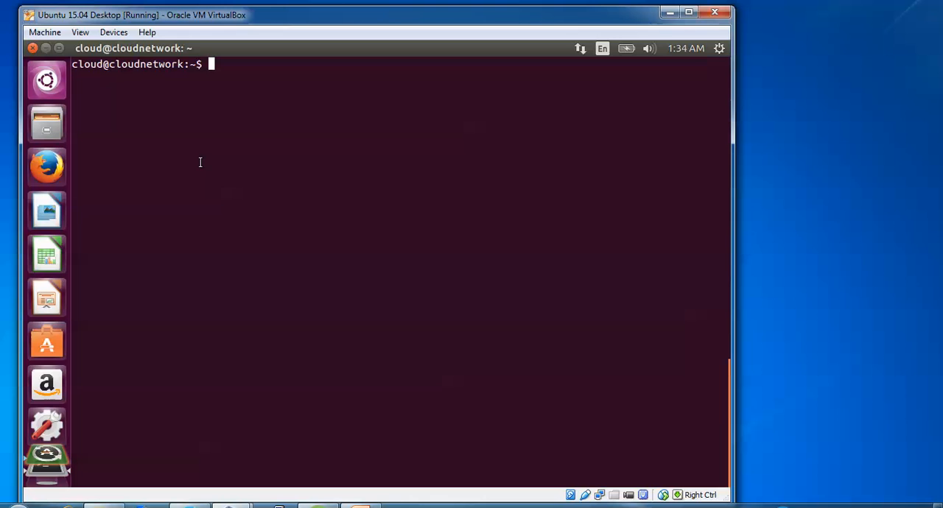
pyautogui.moveTo(229, 178)
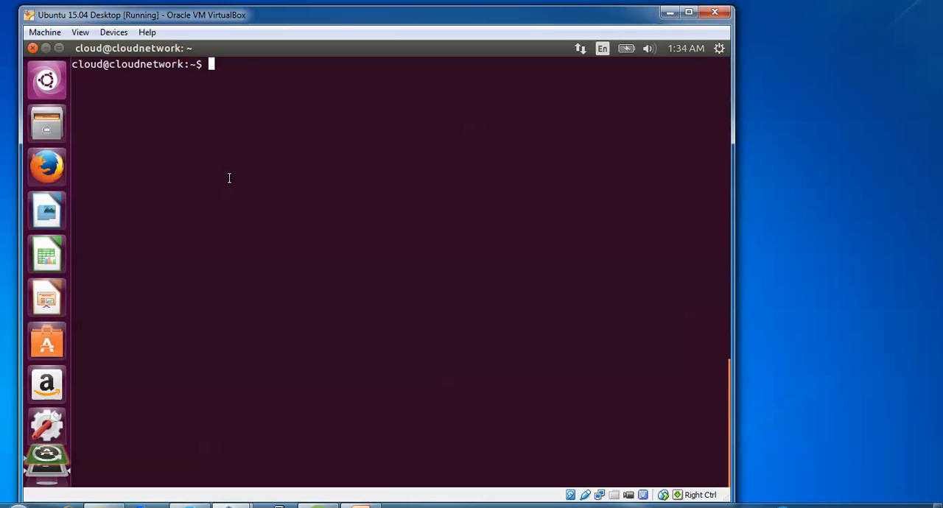
# Enter wget with the download3.vmware.com URL for VMware-Workstation-Full-11.0.0-2305329.x86_64.bundle
pyautogui.write('w')
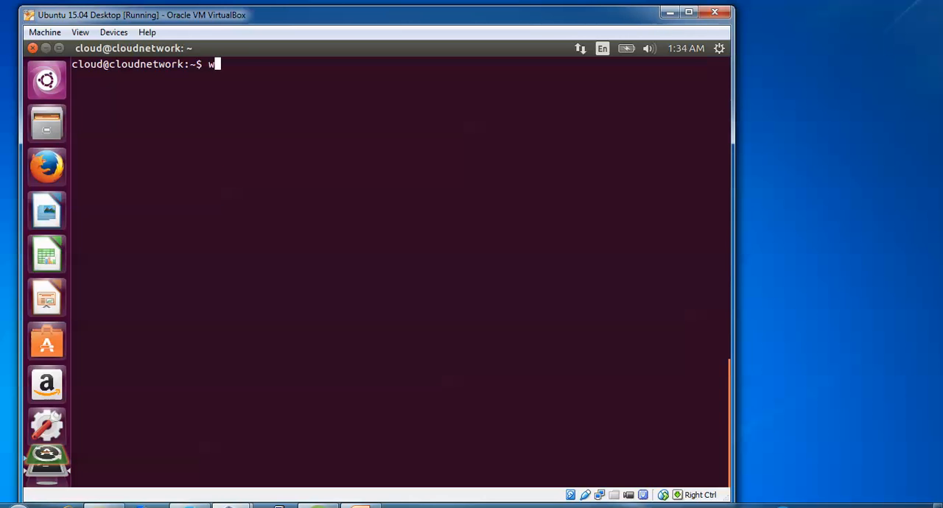
pyautogui.write('get')
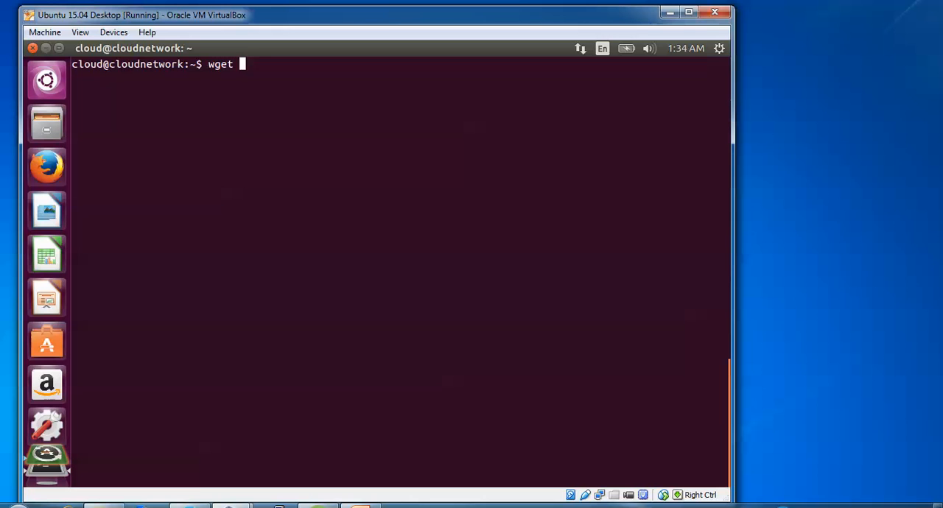
pyautogui.write('https')
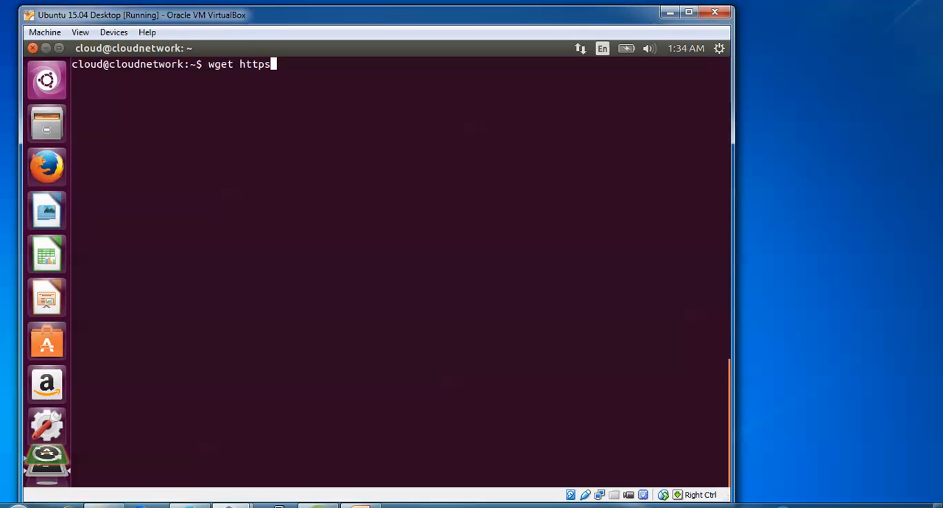
pyautogui.write('://')
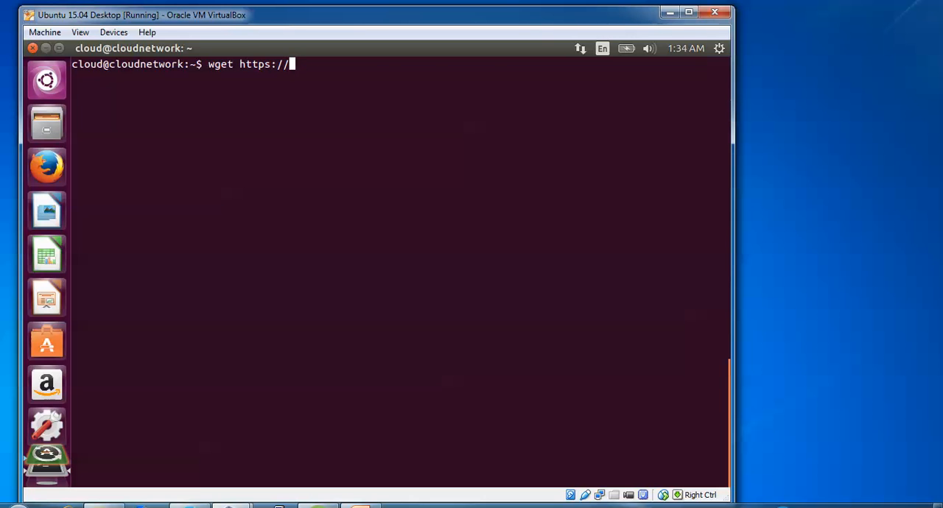
pyautogui.write('d')
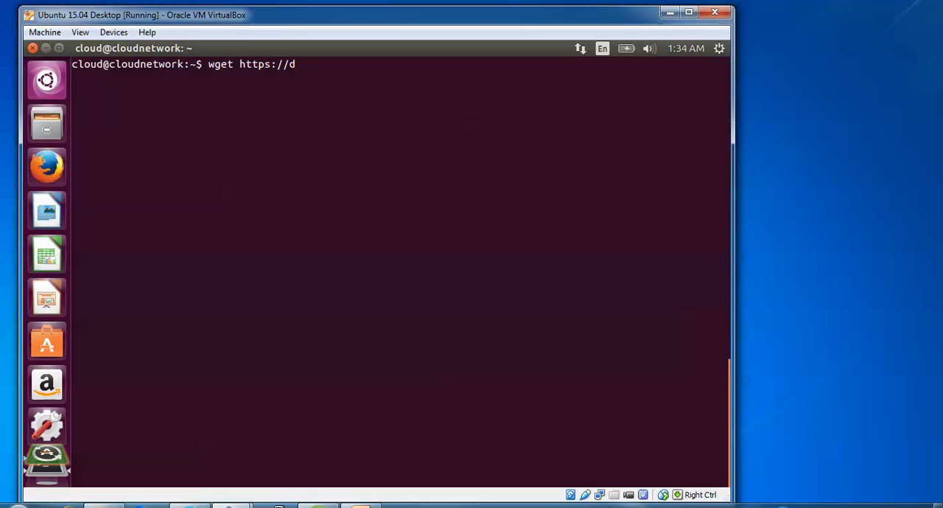
pyautogui.write('ownloa')
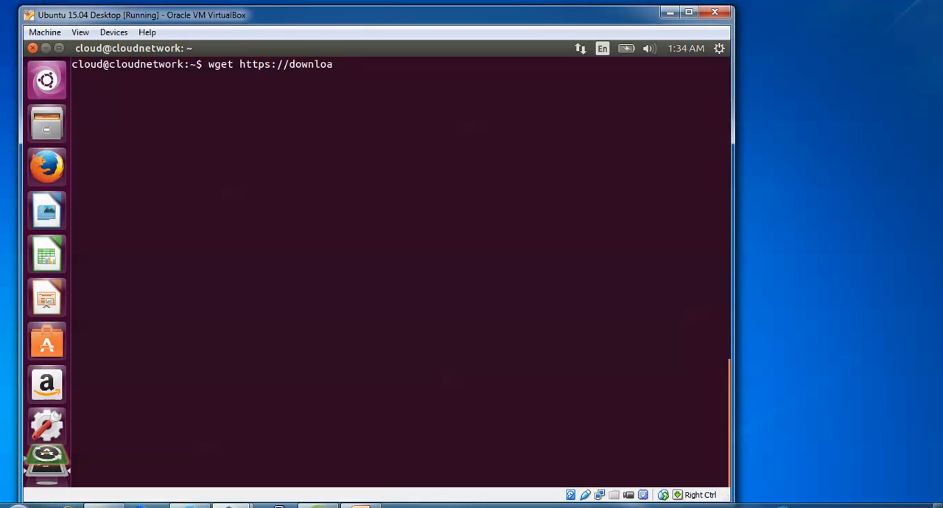
pyautogui.write('d')
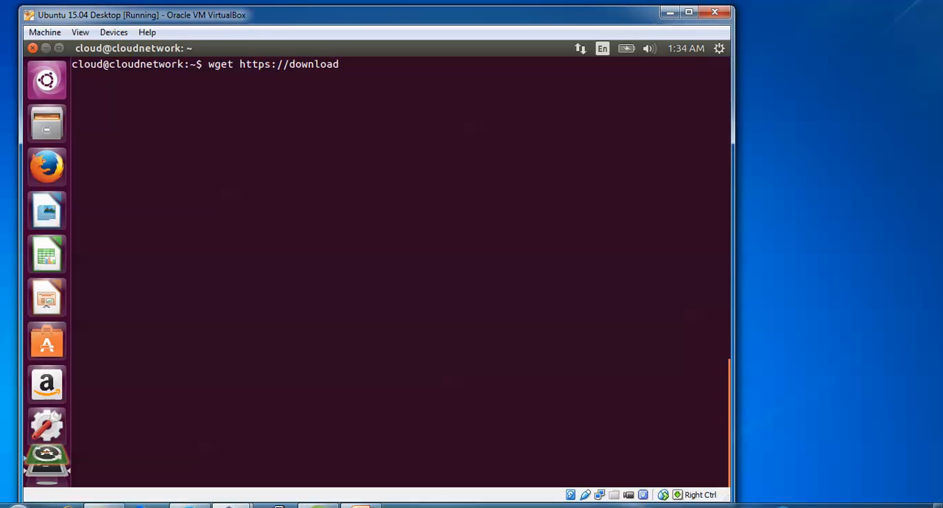
pyautogui.write('3.')
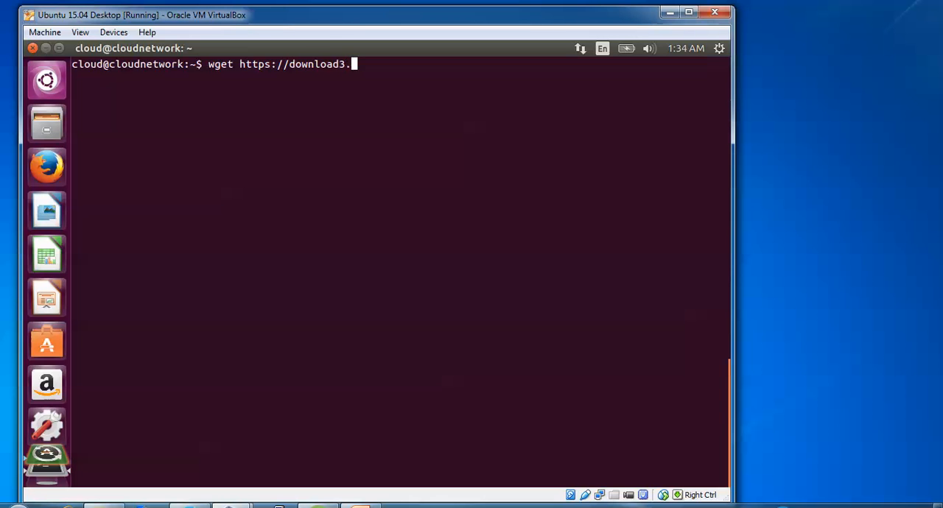
pyautogui.write('vmware')
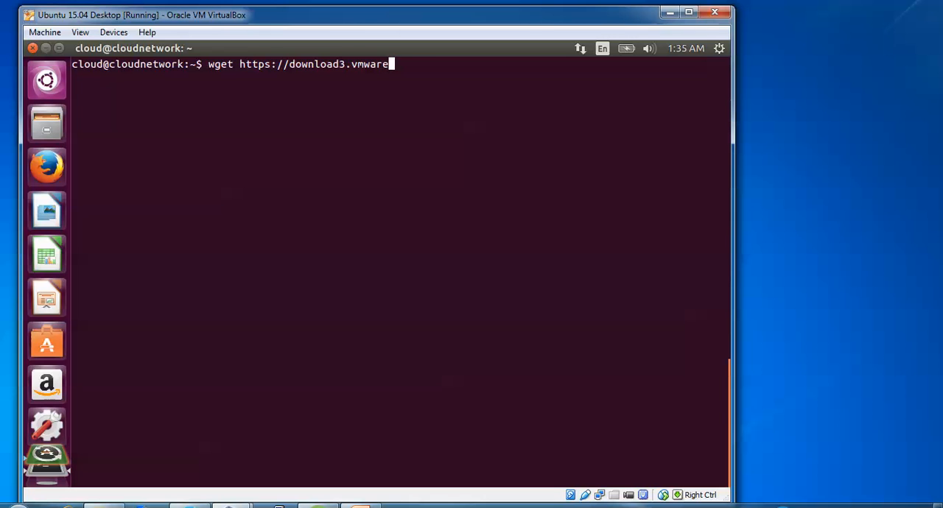
pyautogui.write('.com')
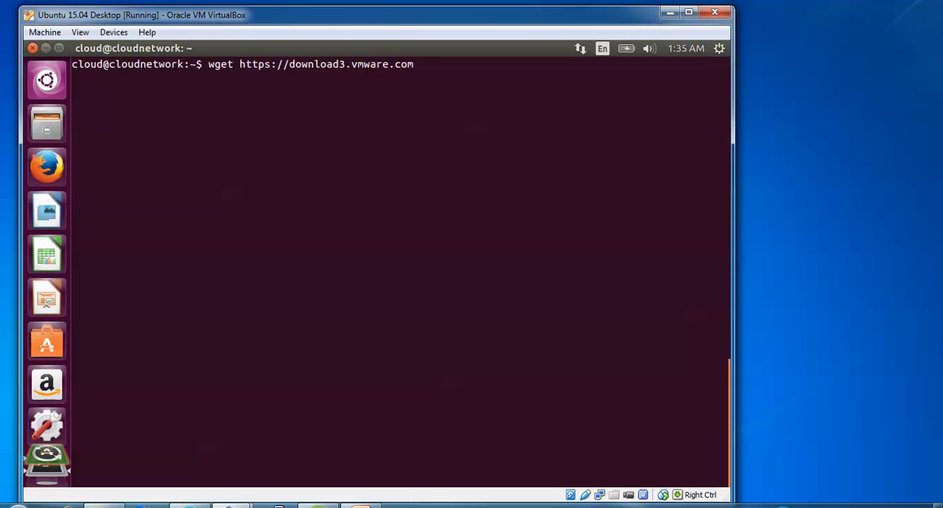
pyautogui.write('/soft')
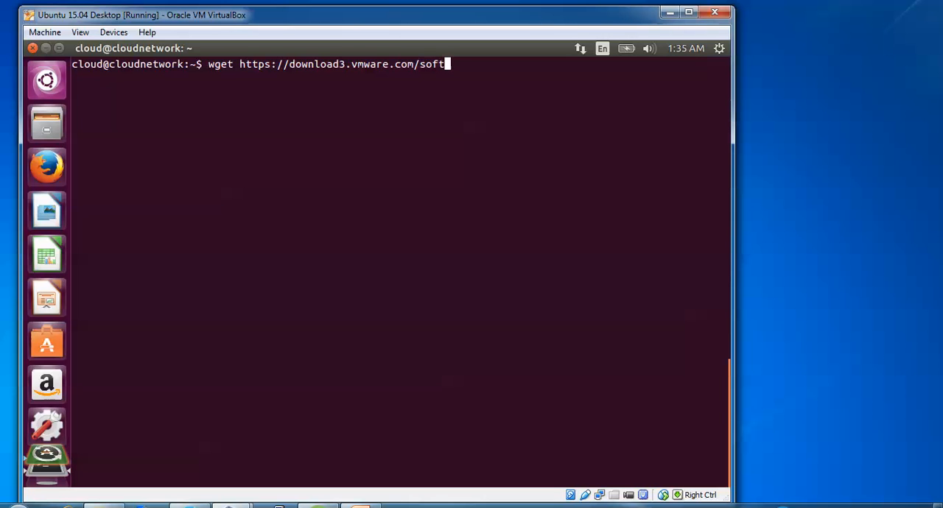
pyautogui.write('ware/')
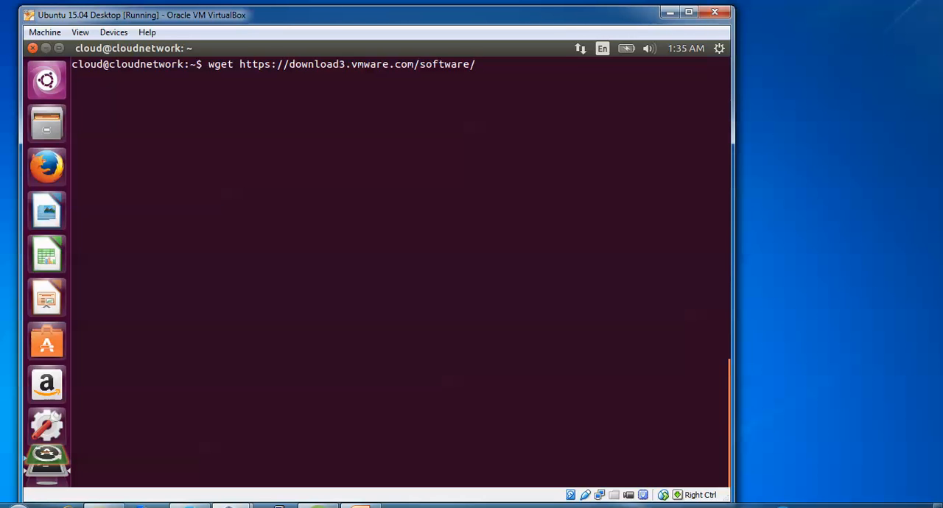
pyautogui.write('wl')
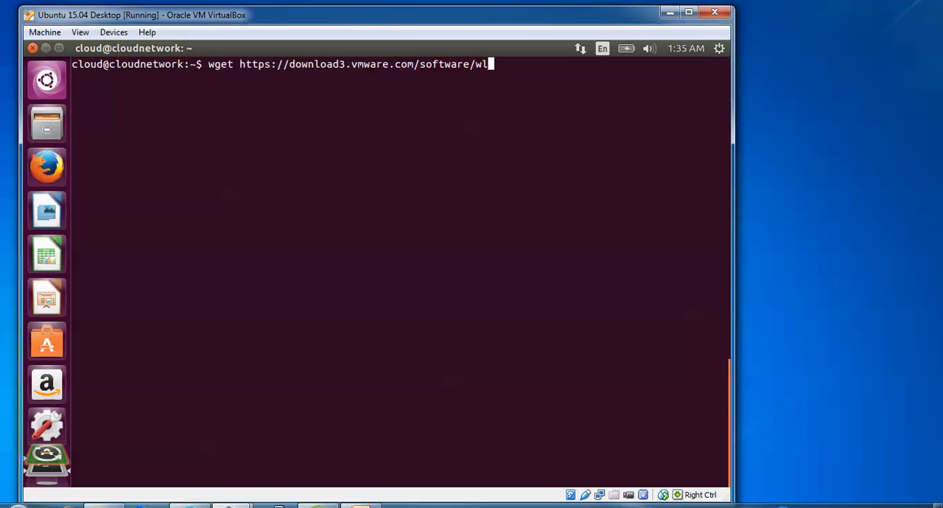
pyautogui.write('st')
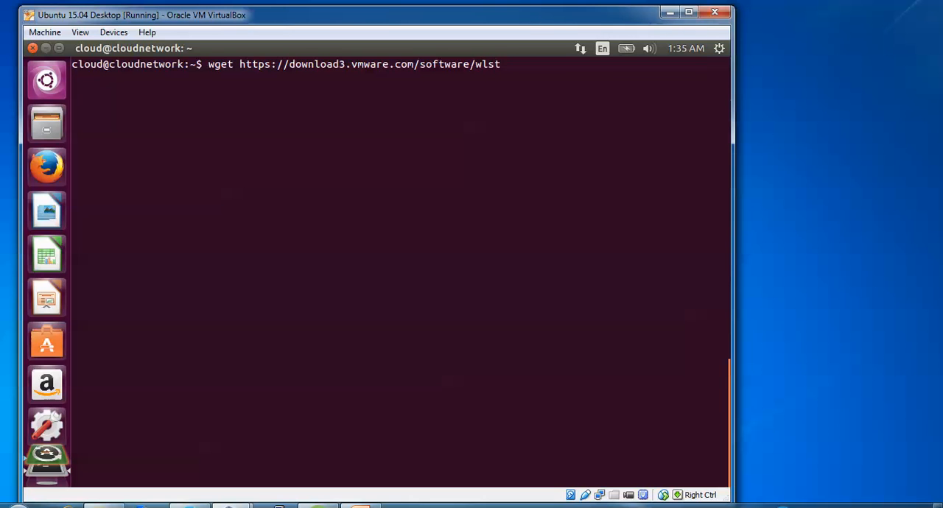
pyautogui.write('/file')
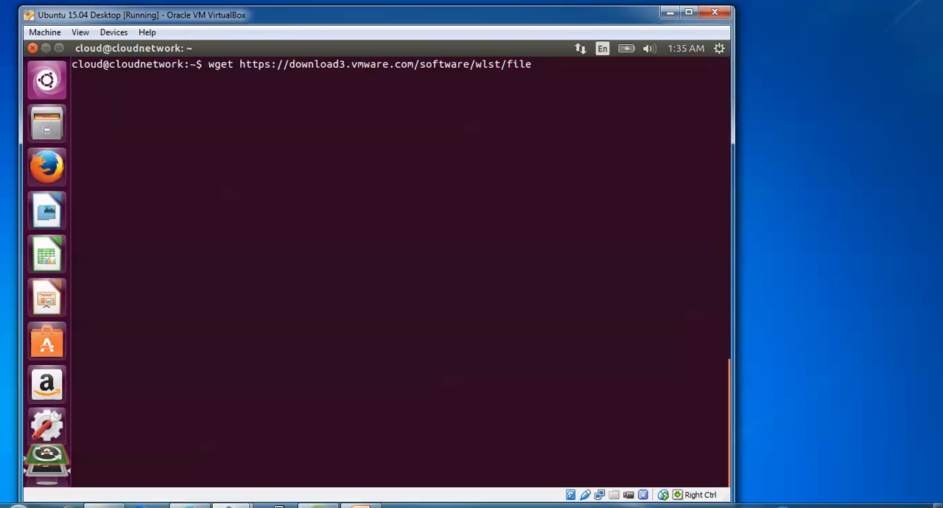
pyautogui.write('/')
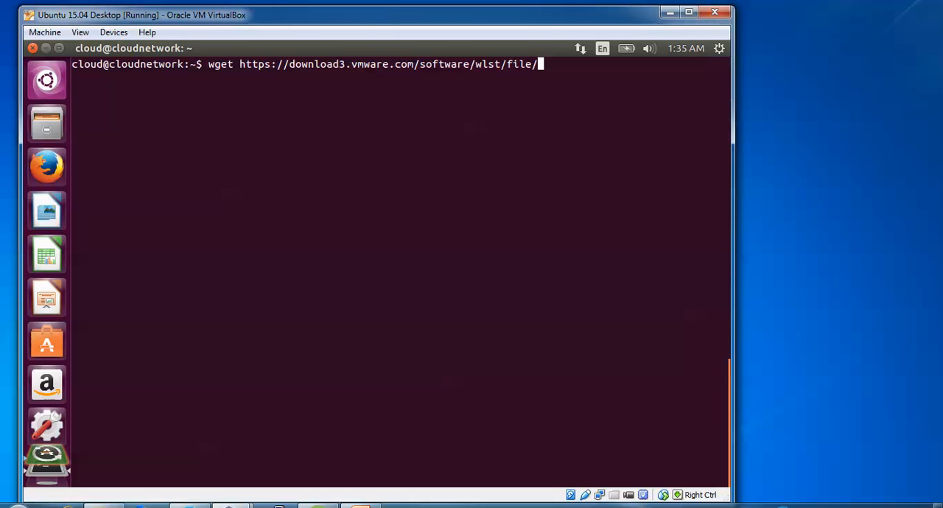
pyautogui.write('VM')
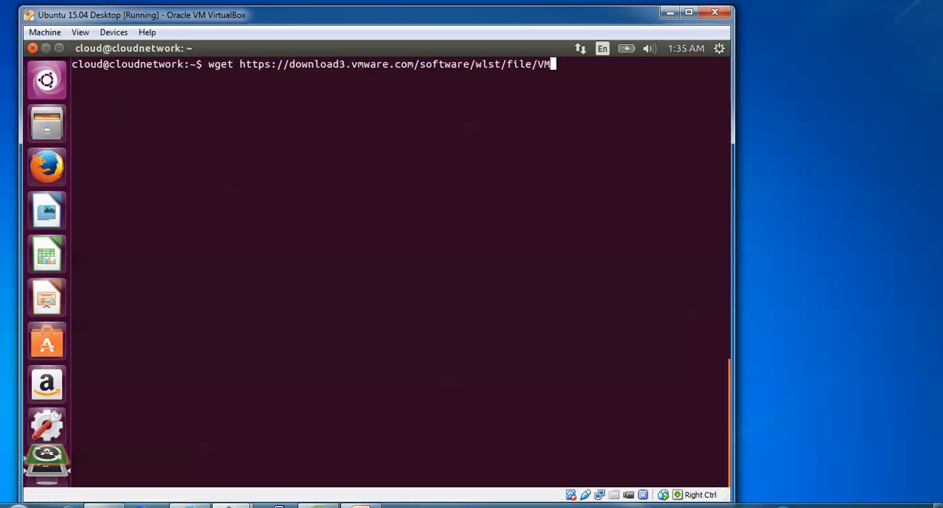
pyautogui.write('ware')
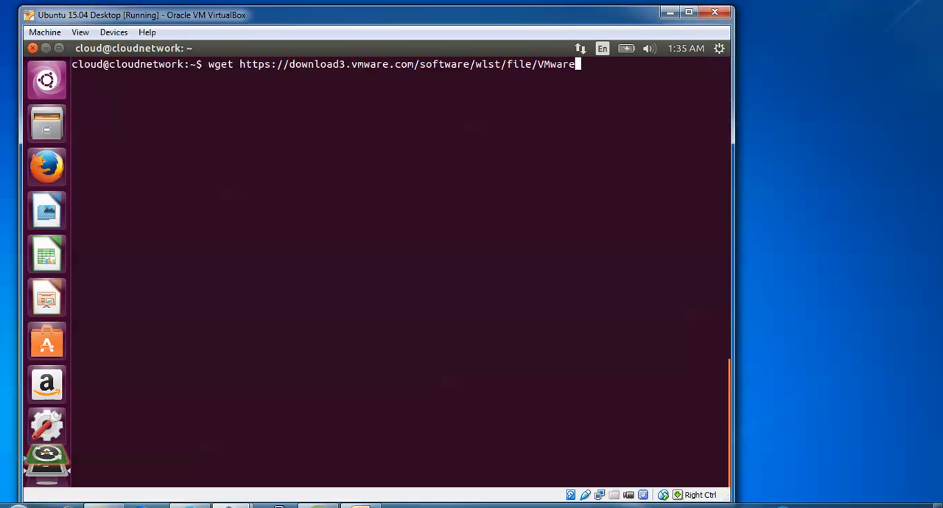
pyautogui.write('-')
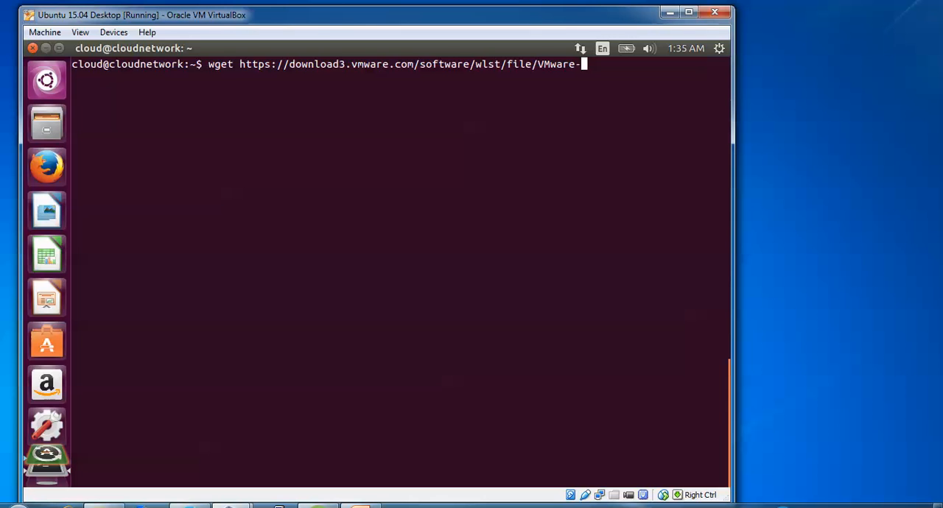
pyautogui.write('Wokr')
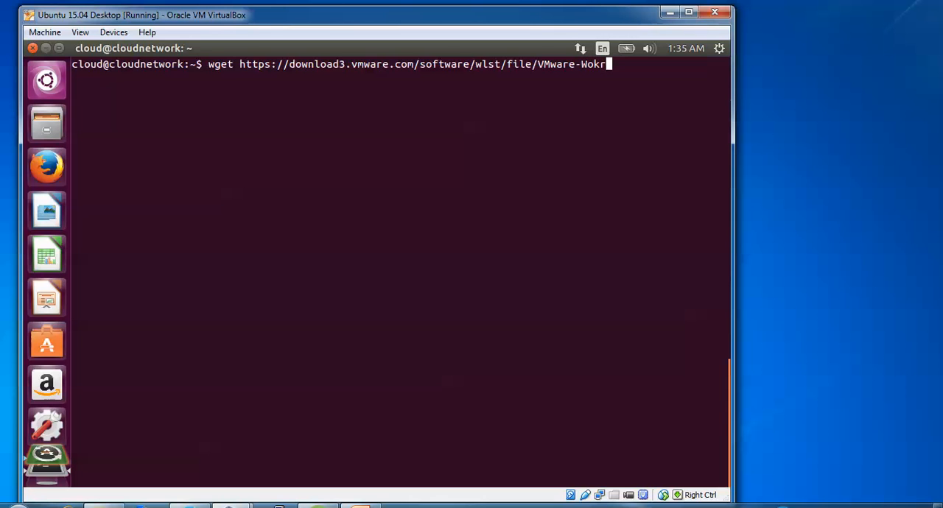
pyautogui.press('BackSpace')
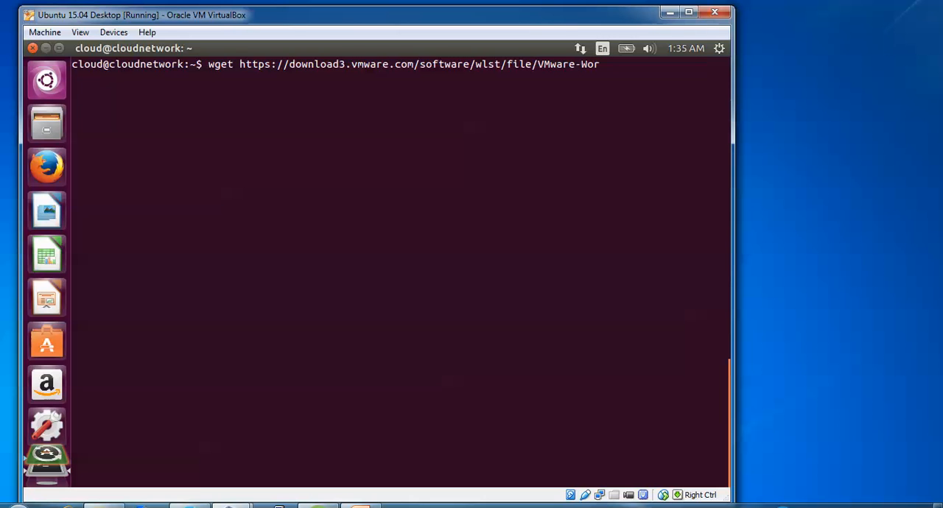
pyautogui.write('kstatio')
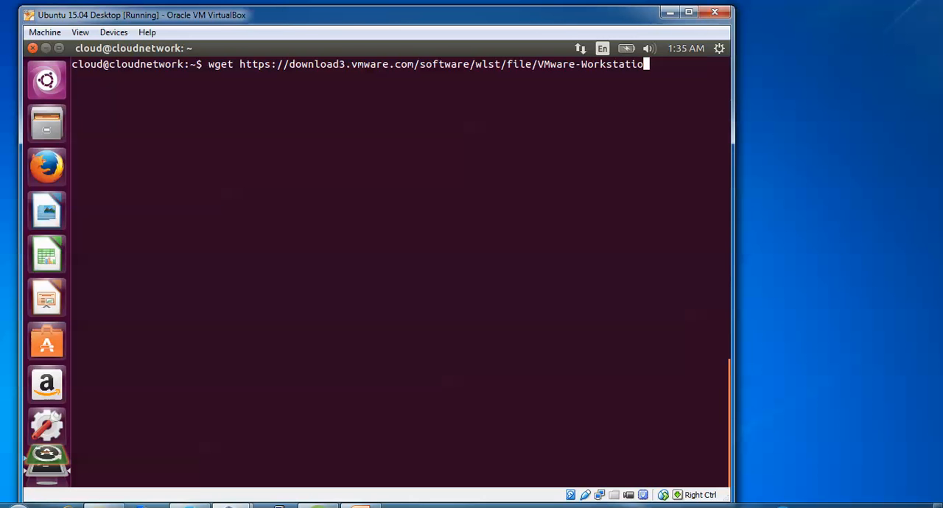
pyautogui.write('-')
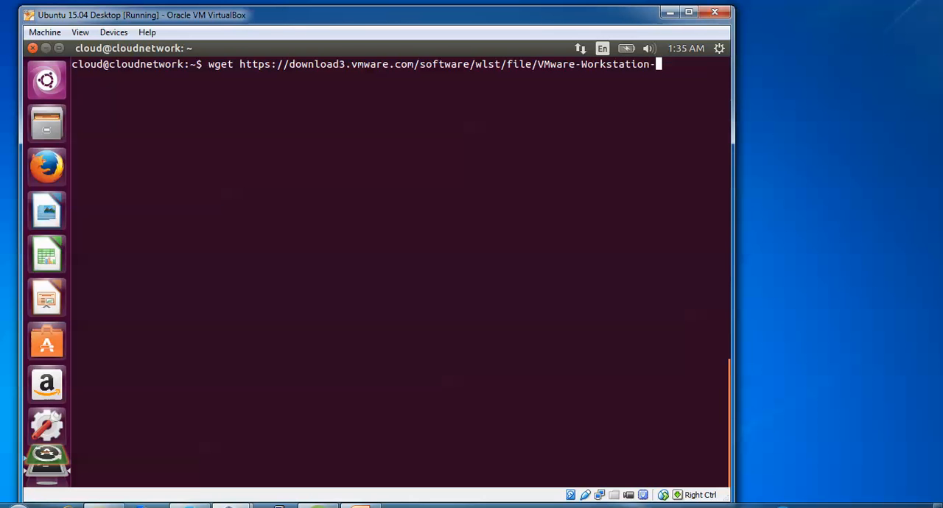
pyautogui.write('Full')
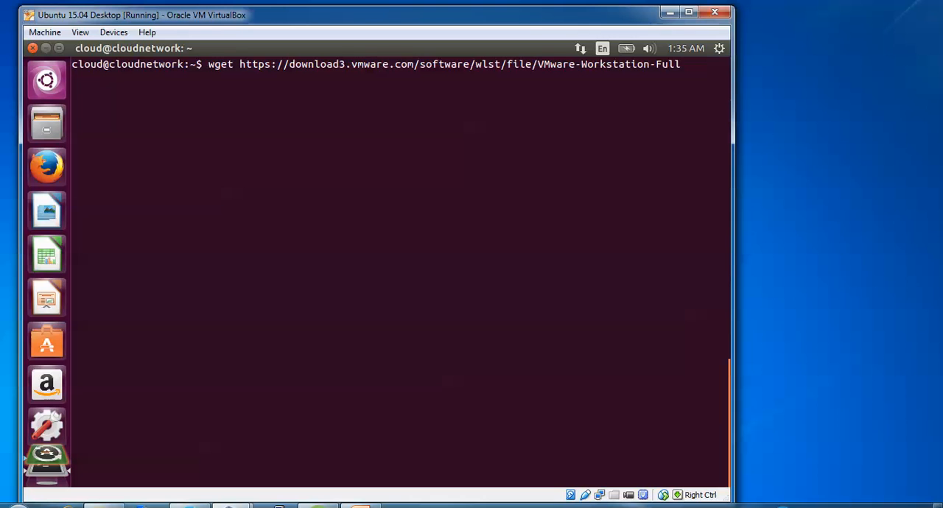
pyautogui.write('-11')
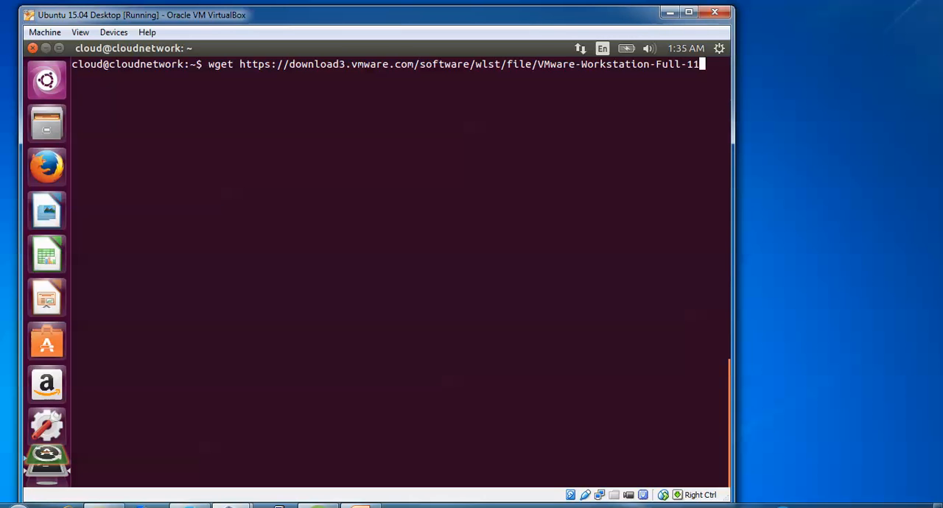
pyautogui.write('.0.0')
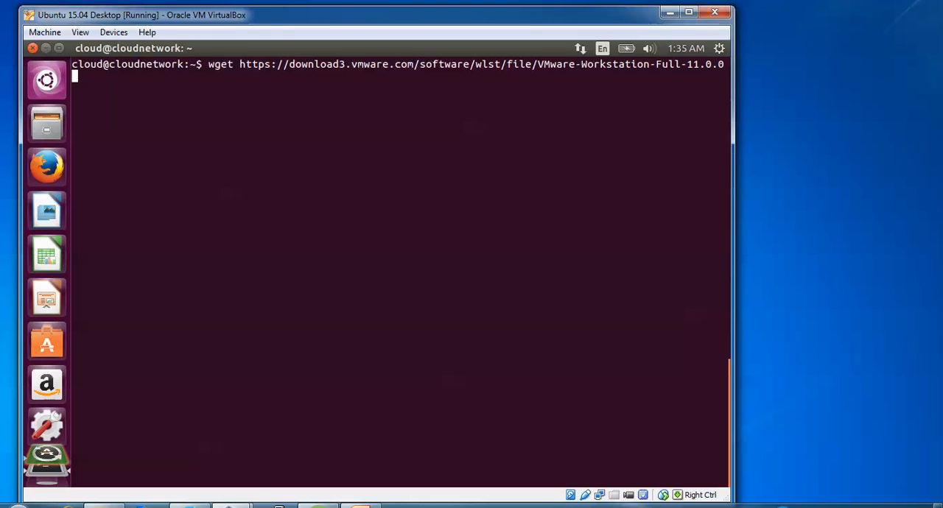
pyautogui.write('-2')
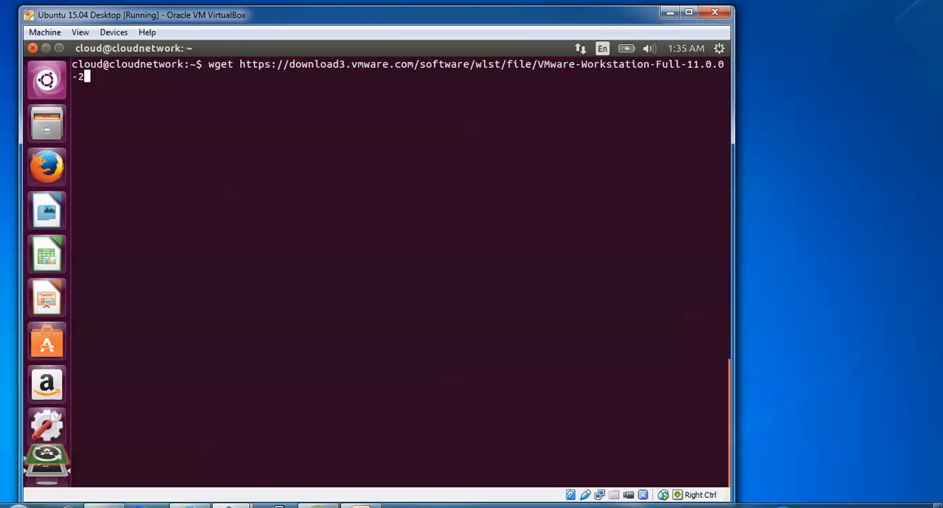
pyautogui.write('30')
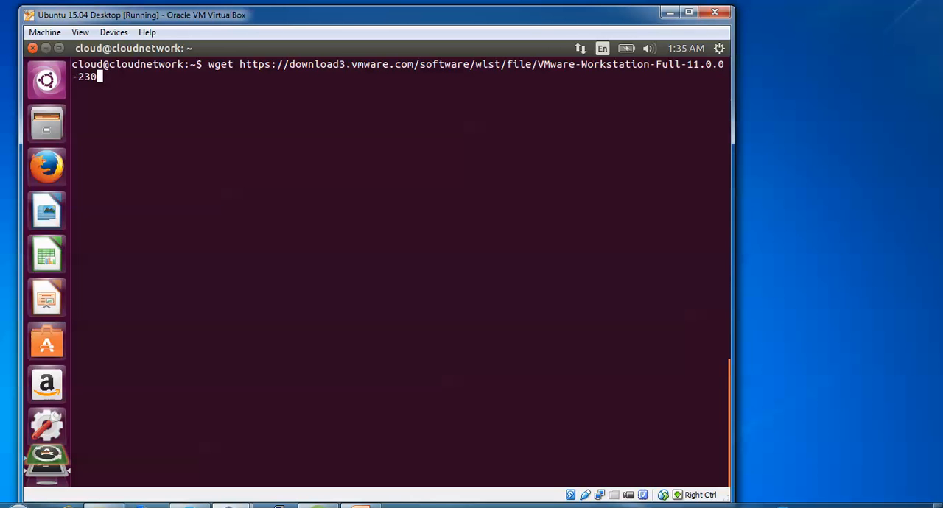
pyautogui.write('5')
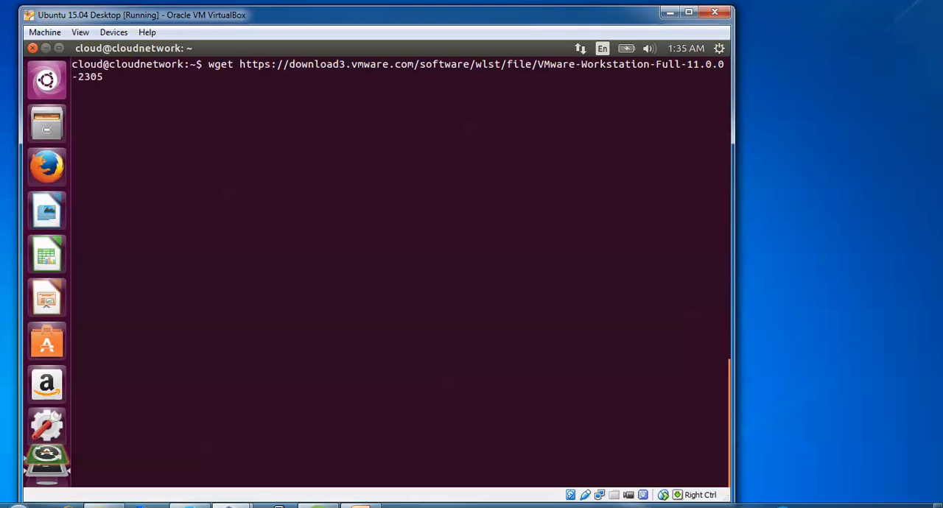
pyautogui.write('3')
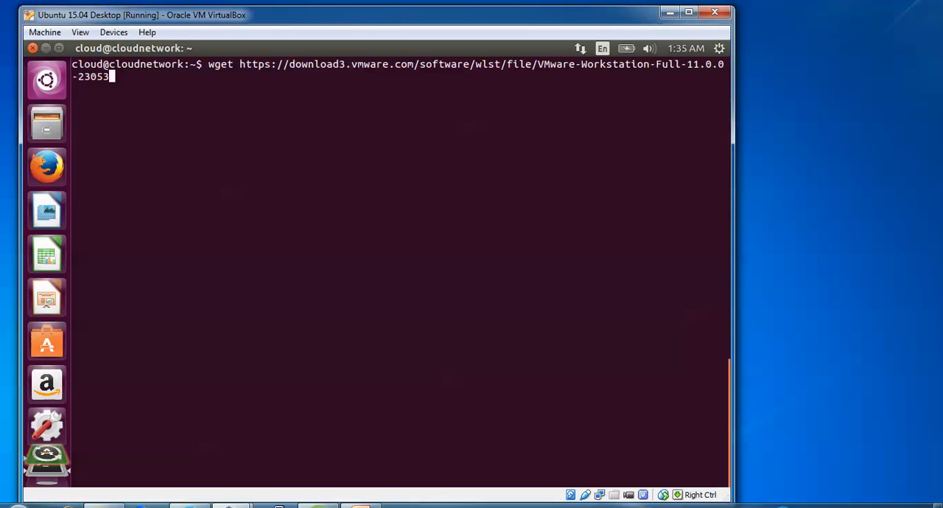
pyautogui.write('2')
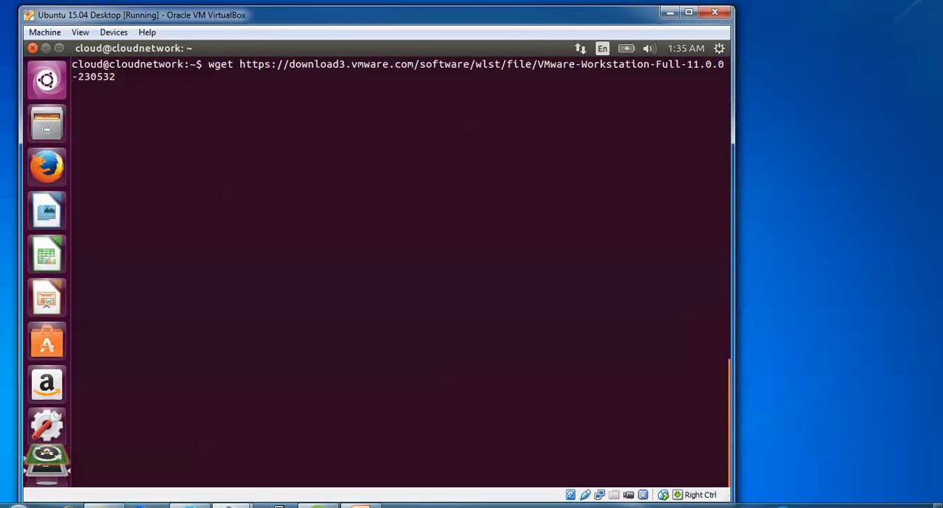
pyautogui.write('9')
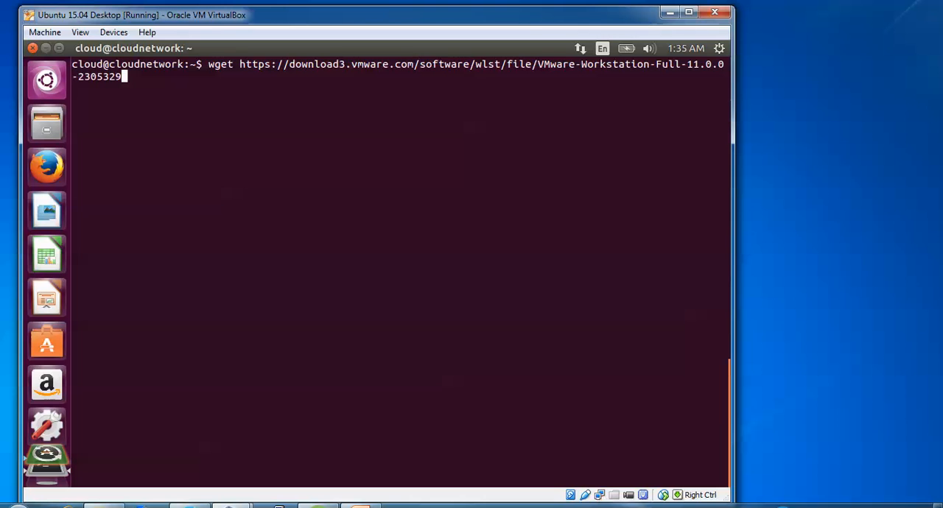
pyautogui.write('.x')
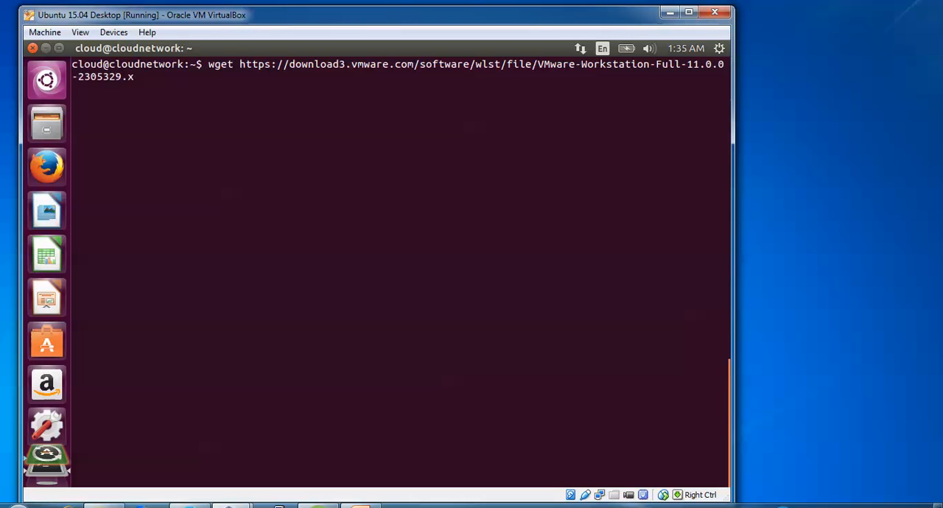
pyautogui.write('86_')
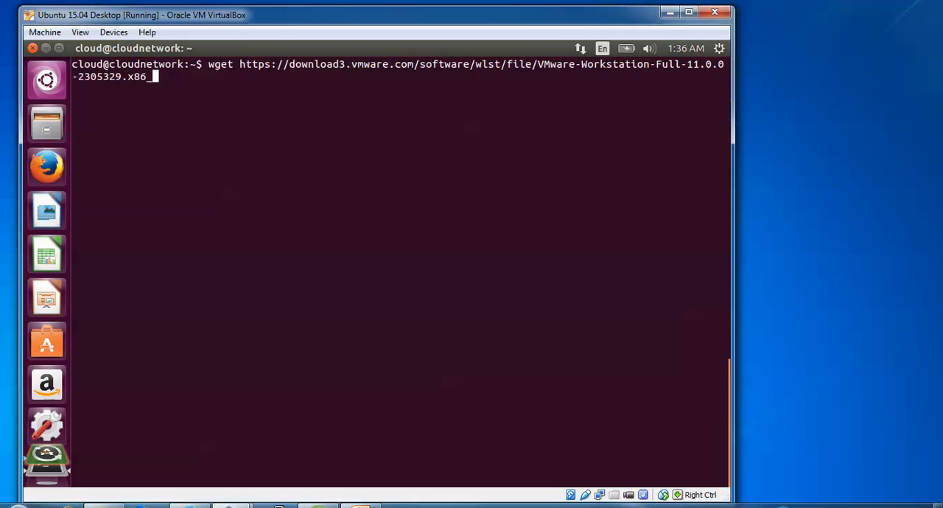
pyautogui.write('64')
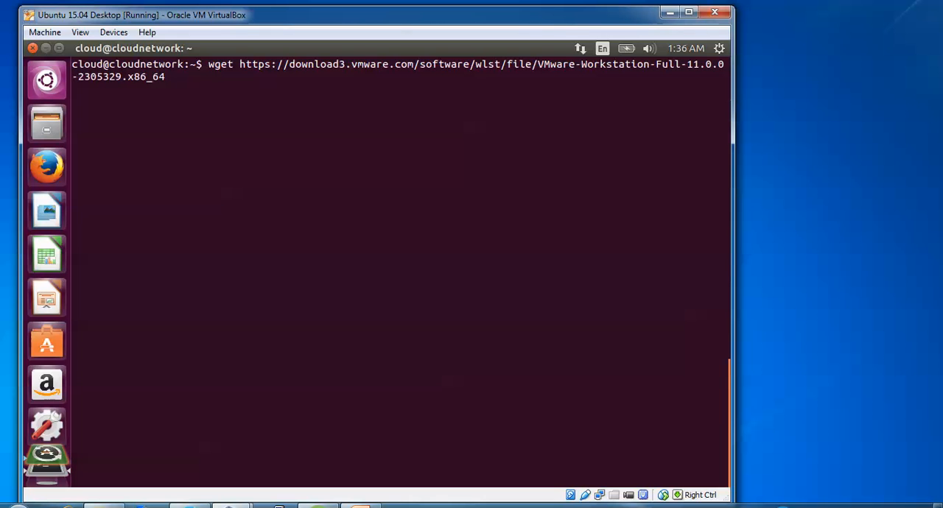
pyautogui.write('.bundle')
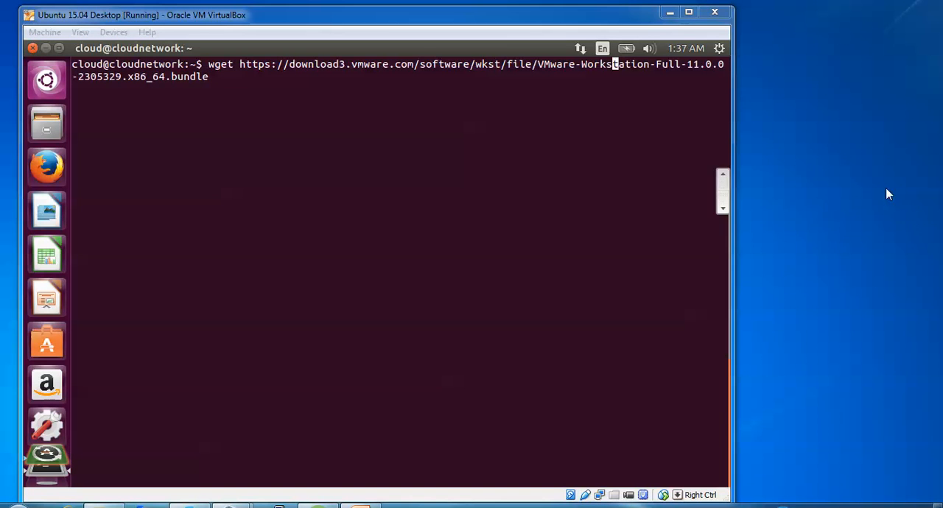
# Run the wget command to start downloading the 418M VMware Workstation bundle
pyautogui.press('Return')
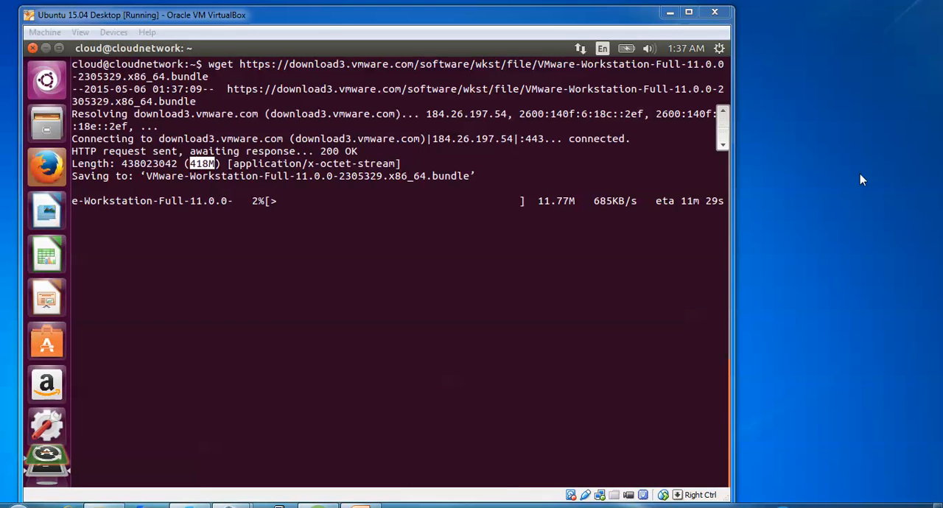
# Load the Google site from the Firefox address bar
pyautogui.click(47, 167)
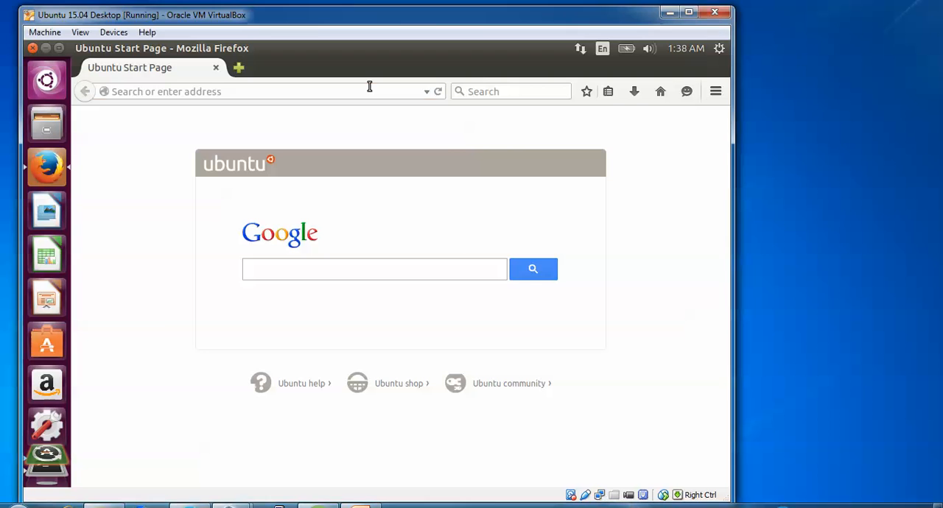
pyautogui.write('googe')
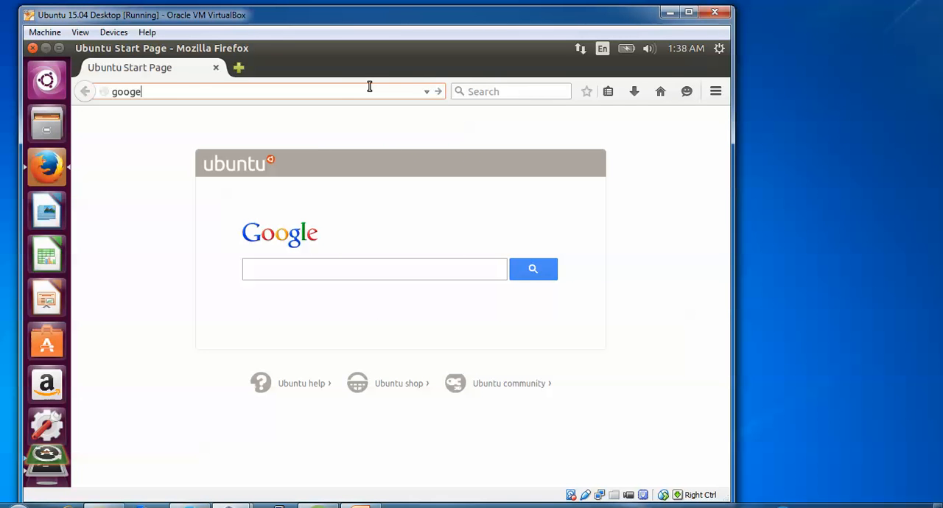
pyautogui.press('Return')
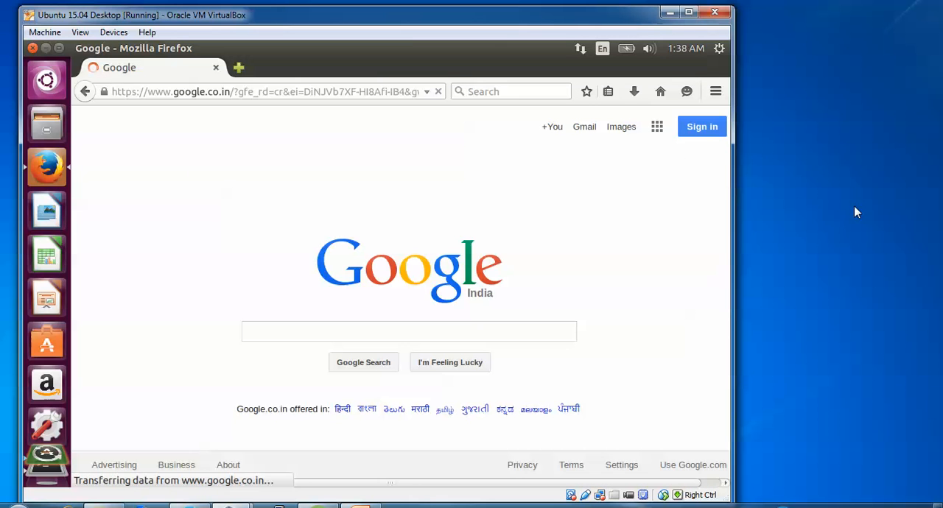
# Search Google for 'vmware workstation 11' and open the Download VMware Workstation 11.0 result
pyautogui.click(409, 330)
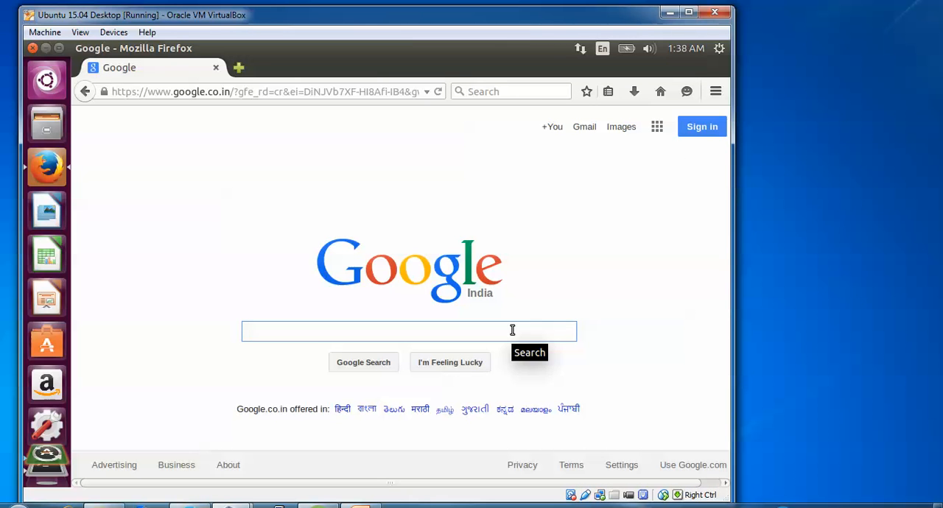
pyautogui.write('vmware workstation 11')
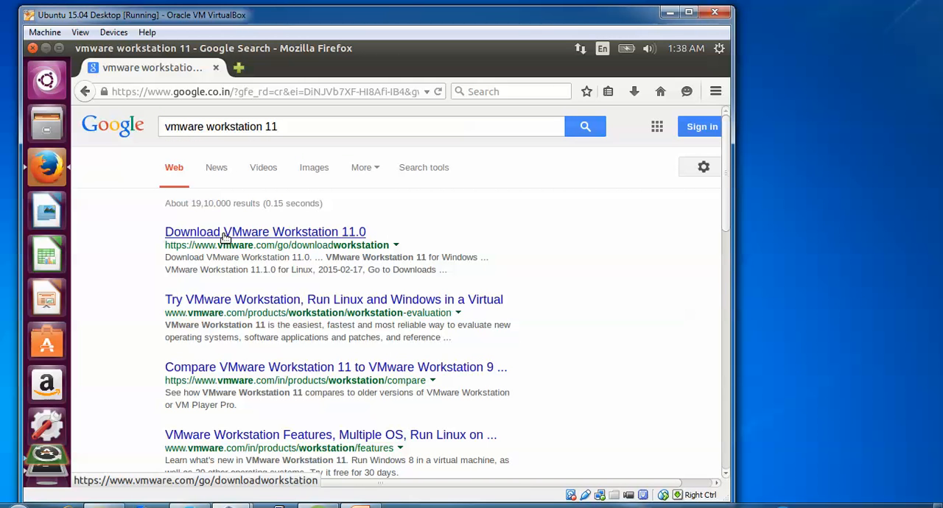
pyautogui.click(266, 231)
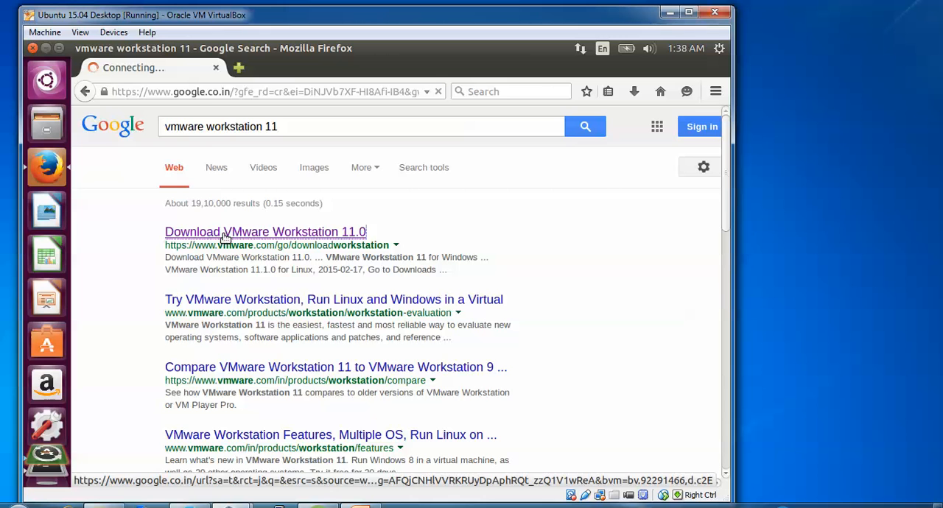
pyautogui.click(266, 232)
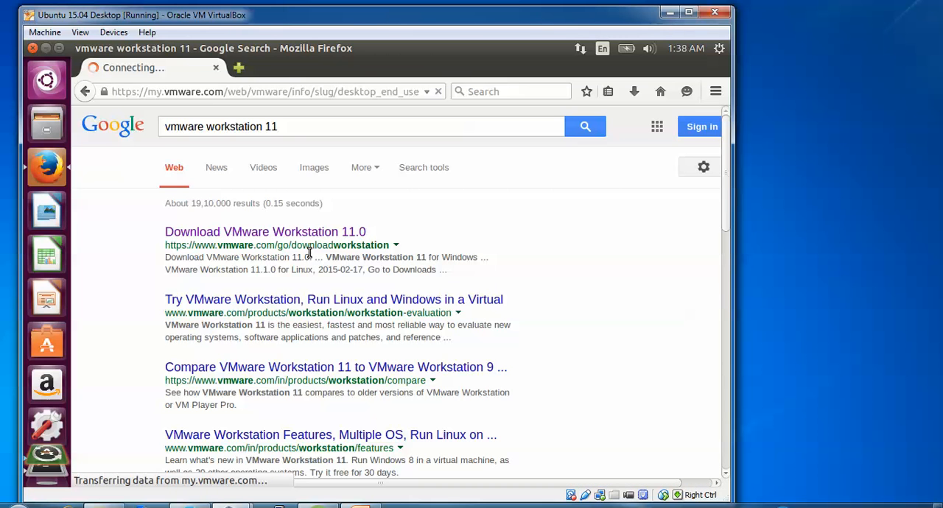
pyautogui.click(266, 231)
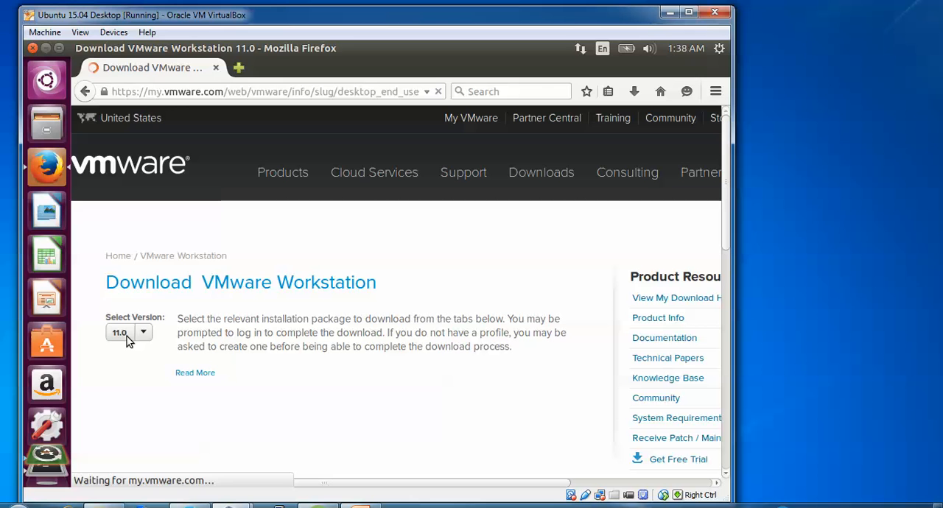
# Go to Downloads for VMware Workstation 11.1.0 for Linux and view the 412 MB bundle
pyautogui.click(144, 333)
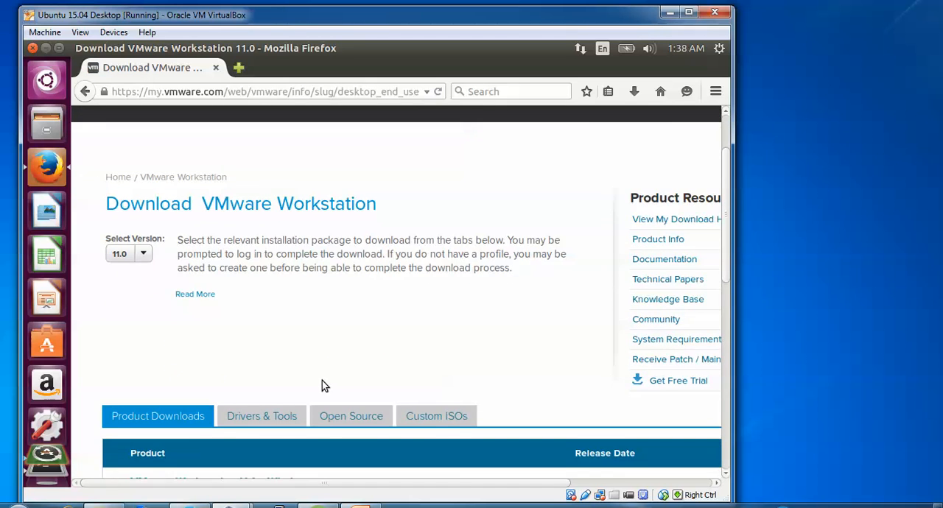
pyautogui.scroll(-3)
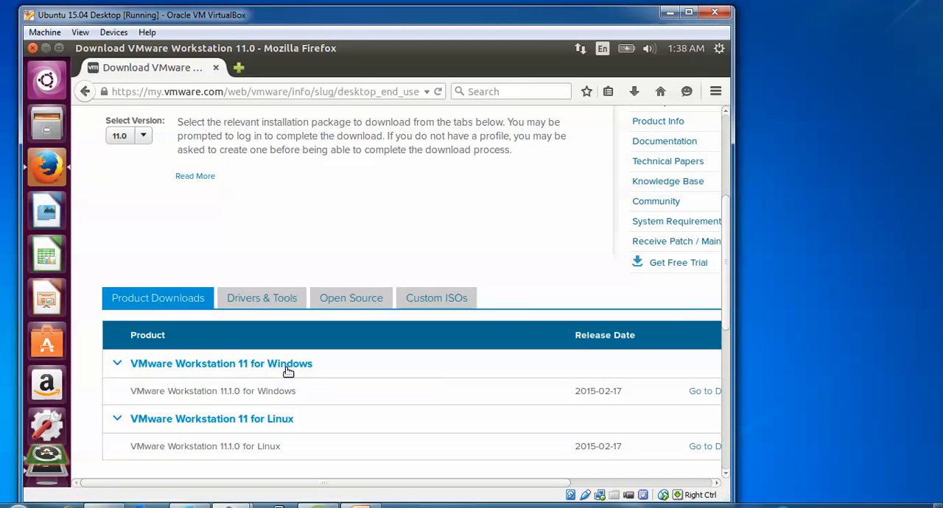
pyautogui.moveTo(604, 477)
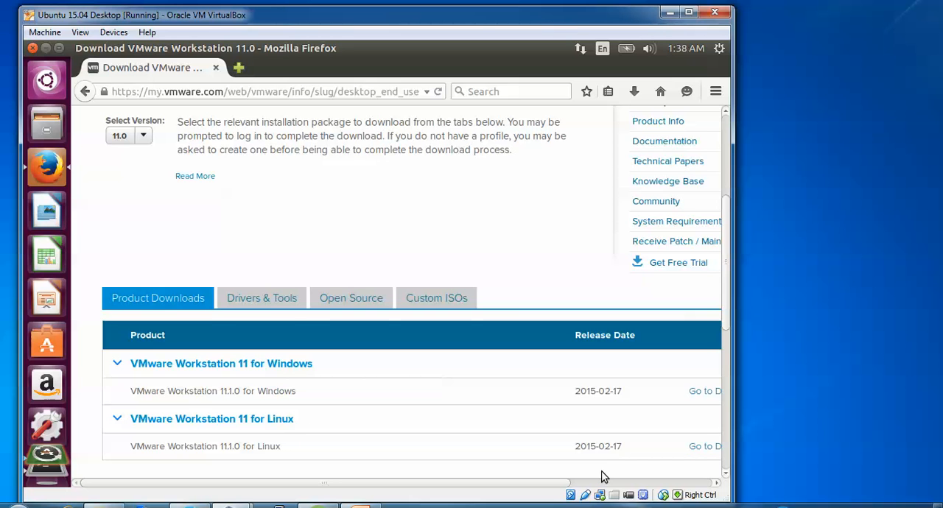
pyautogui.hscroll(3)
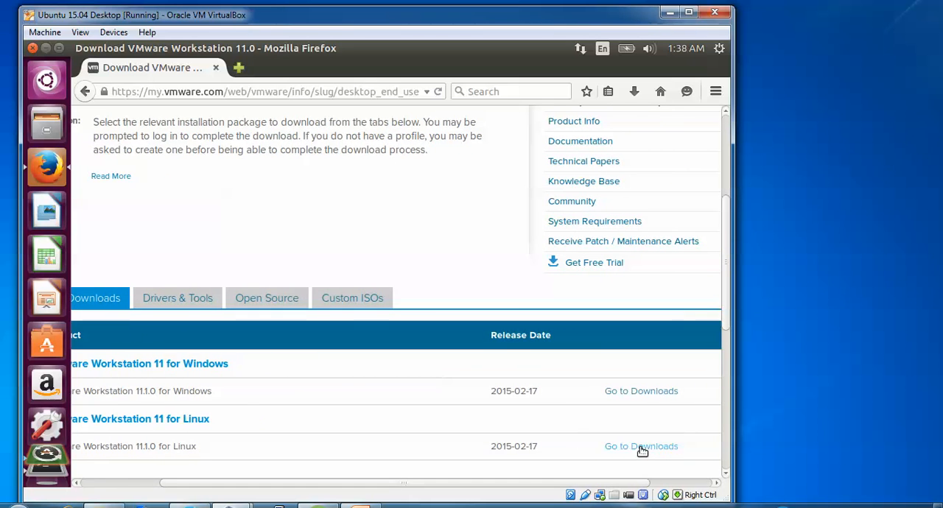
pyautogui.click(641, 446)
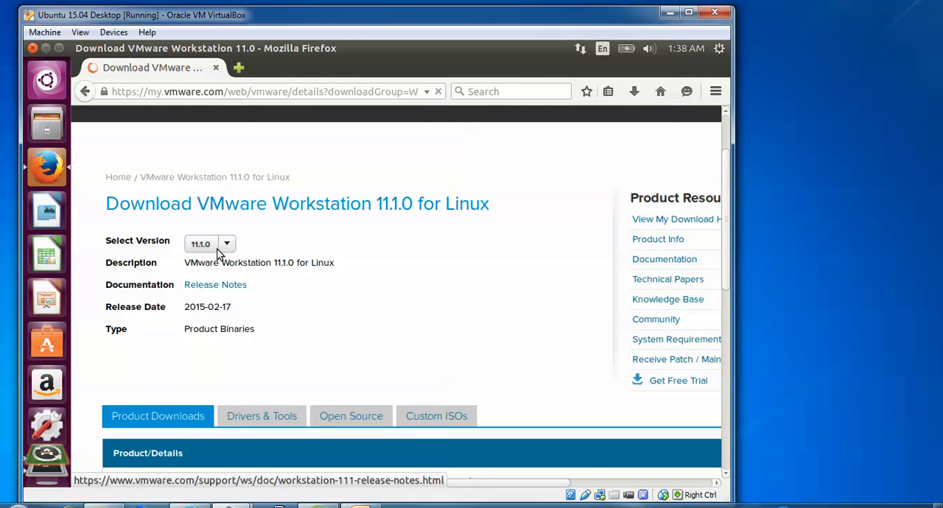
pyautogui.scroll(-3)
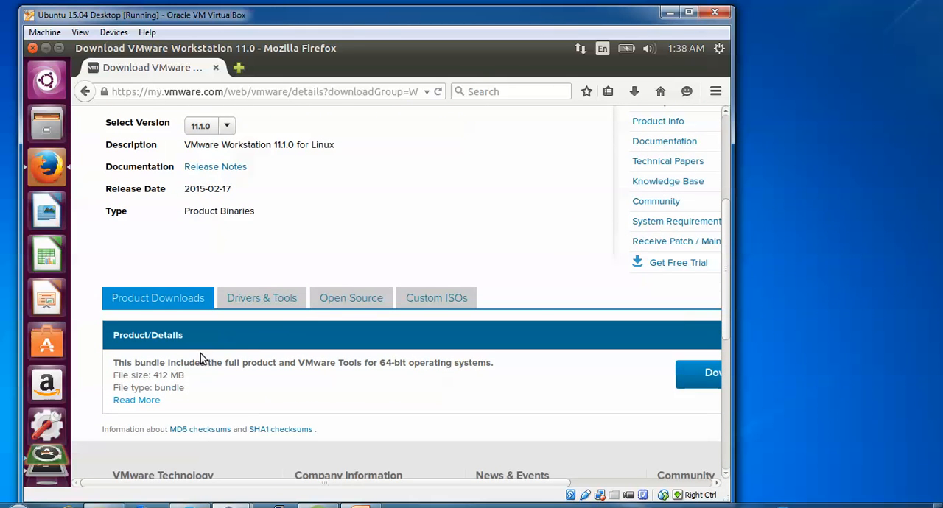
pyautogui.moveTo(434, 379)
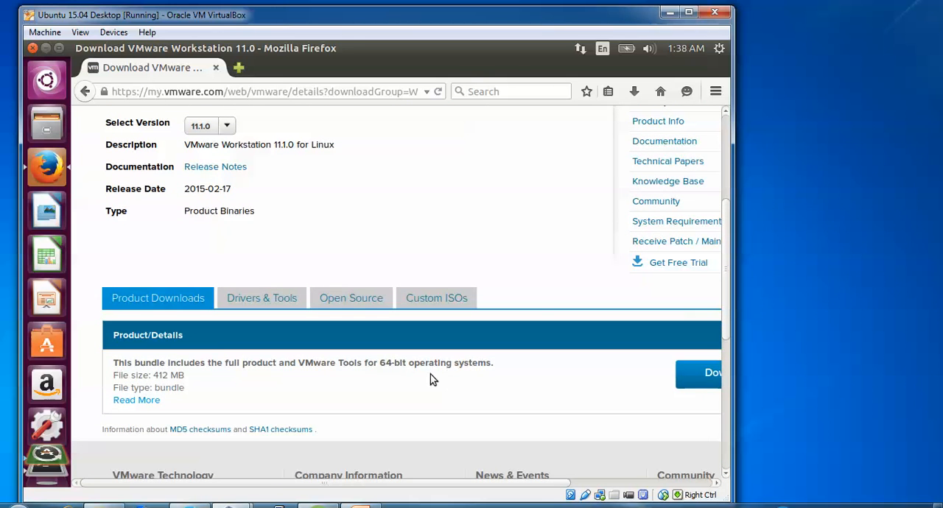
pyautogui.moveTo(687, 375)
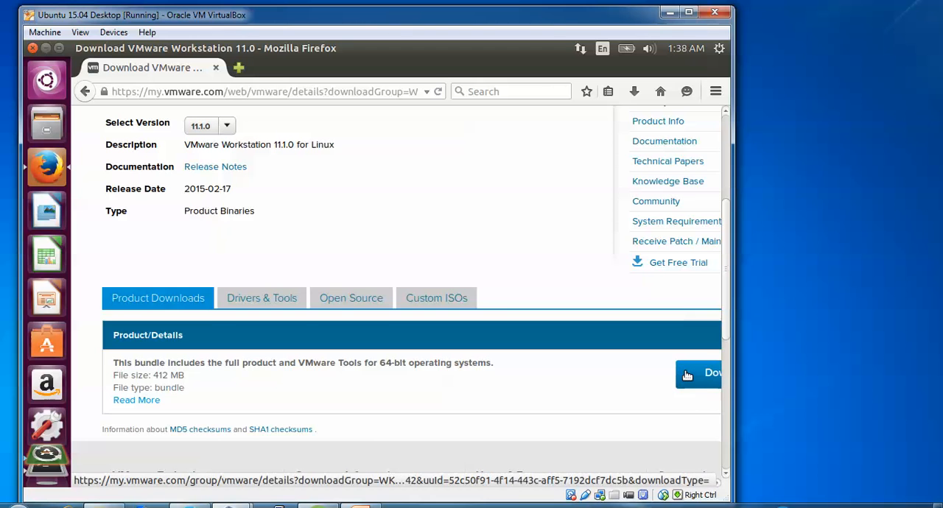
# Request the 412 MB Linux bundle download, landing on the My VMware Log In page
pyautogui.click(699, 373)
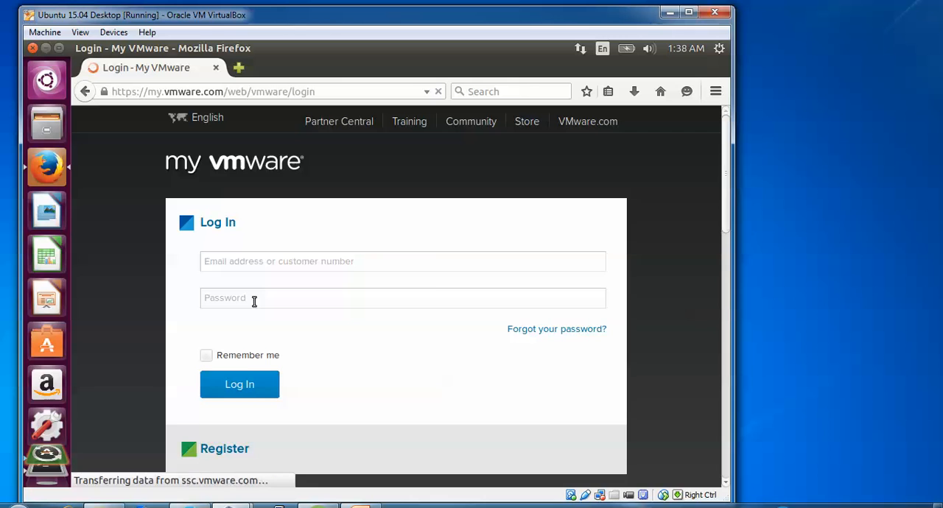
pyautogui.scroll(-3)
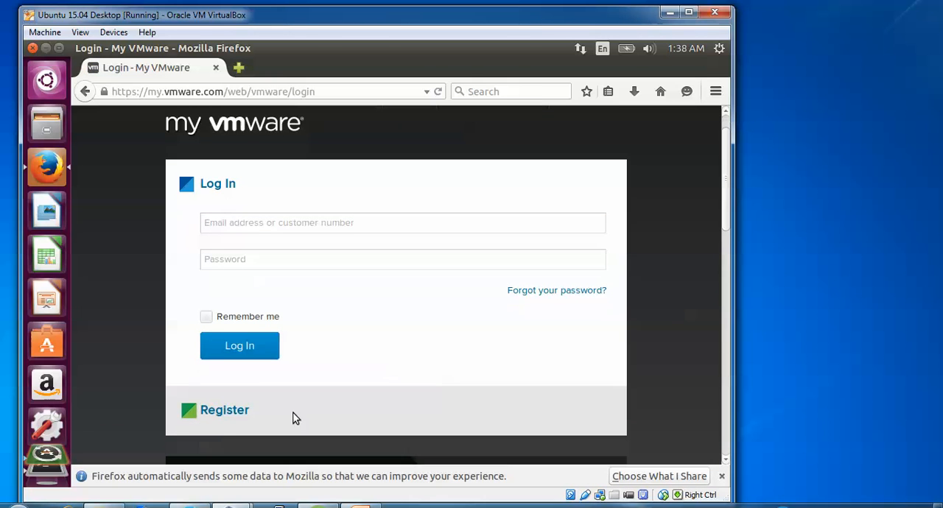
pyautogui.moveTo(229, 409)
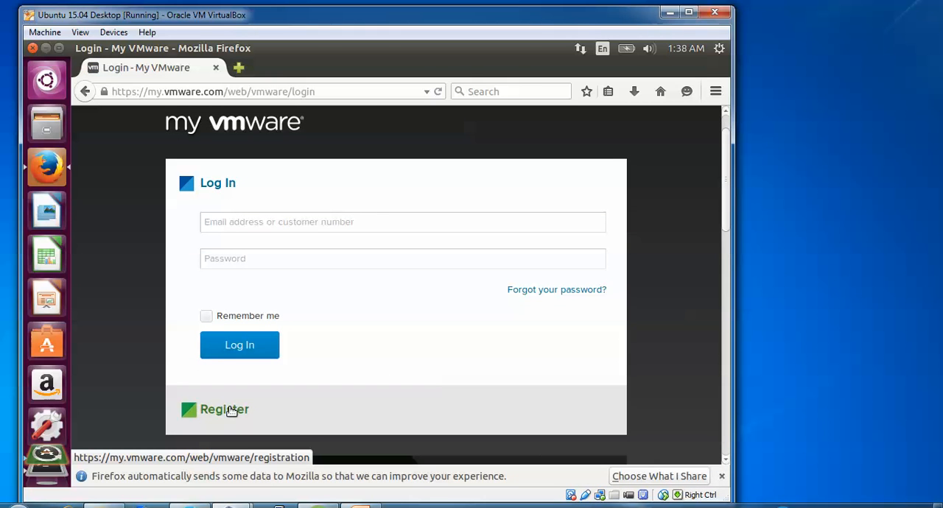
pyautogui.moveTo(295, 221)
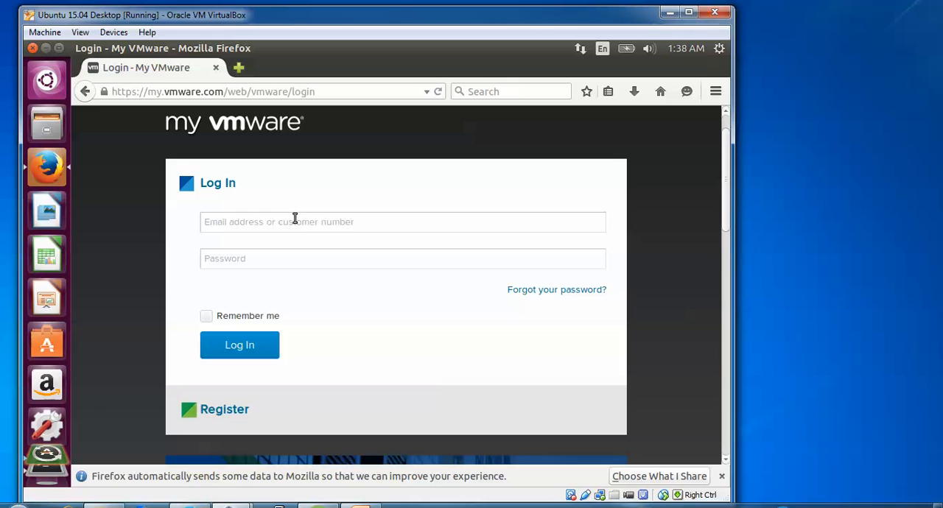
pyautogui.moveTo(224, 155)
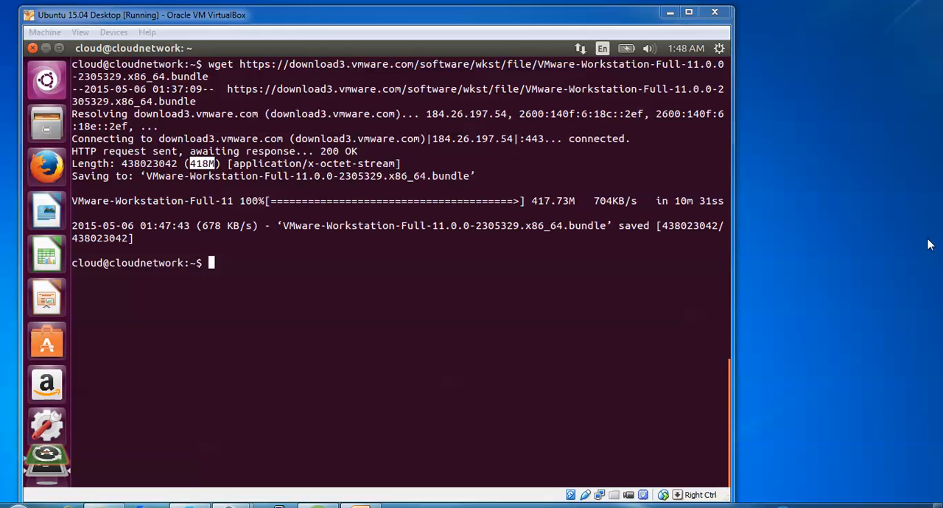
pyautogui.moveTo(565, 376)
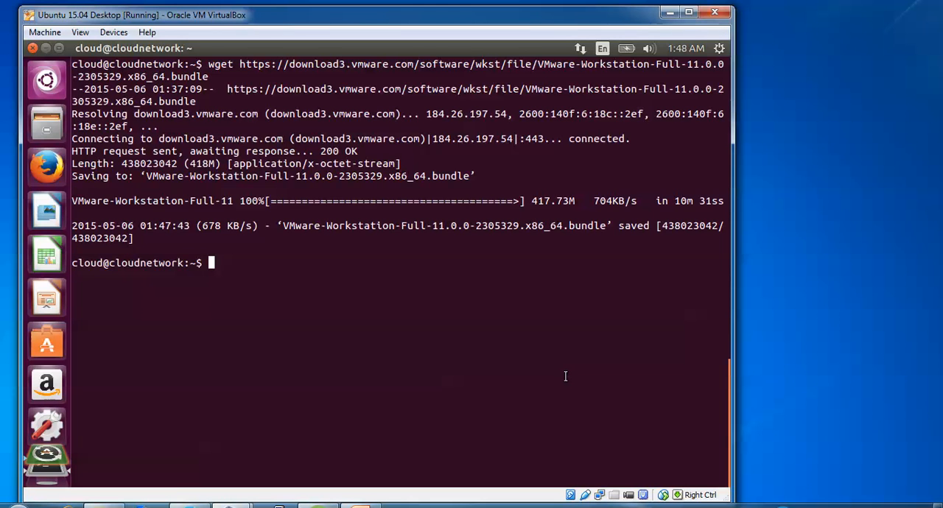
# List the home folder with ls -l to confirm the downloaded bundle
pyautogui.write('l')
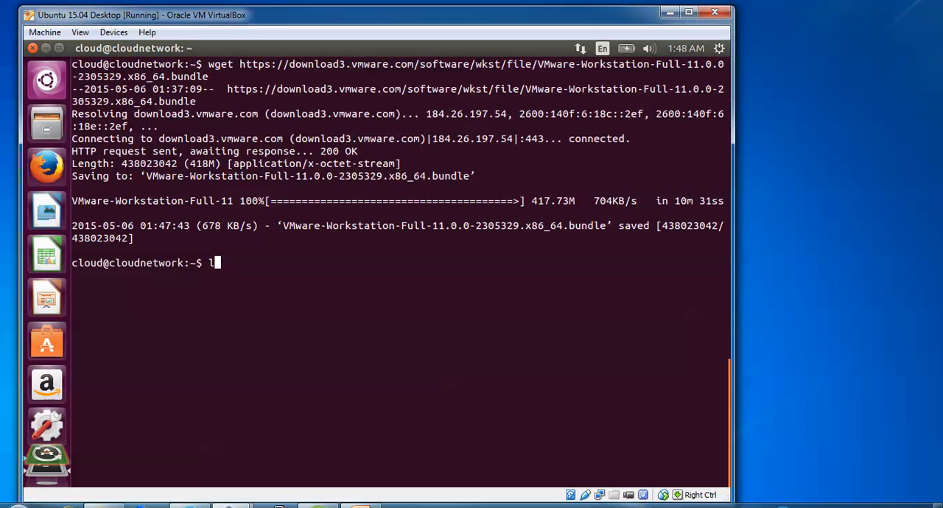
pyautogui.write('s -l')
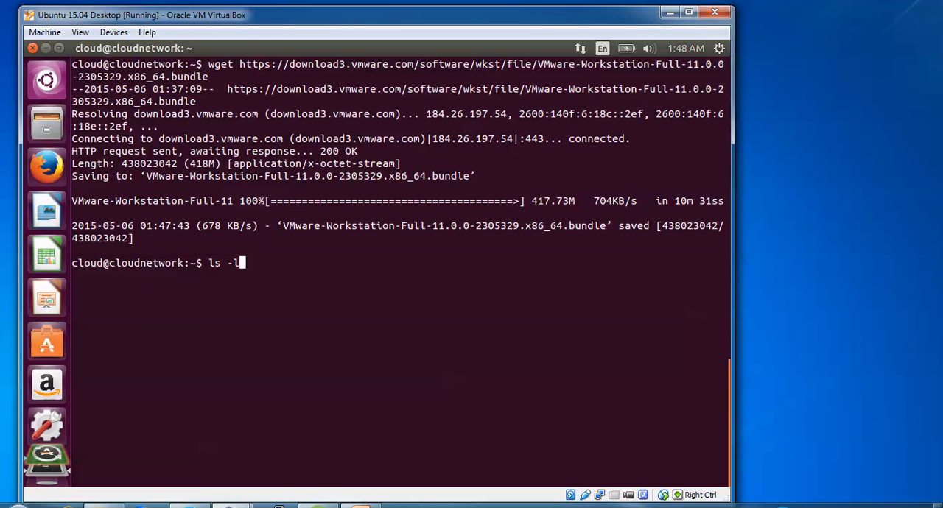
pyautogui.press('Return')
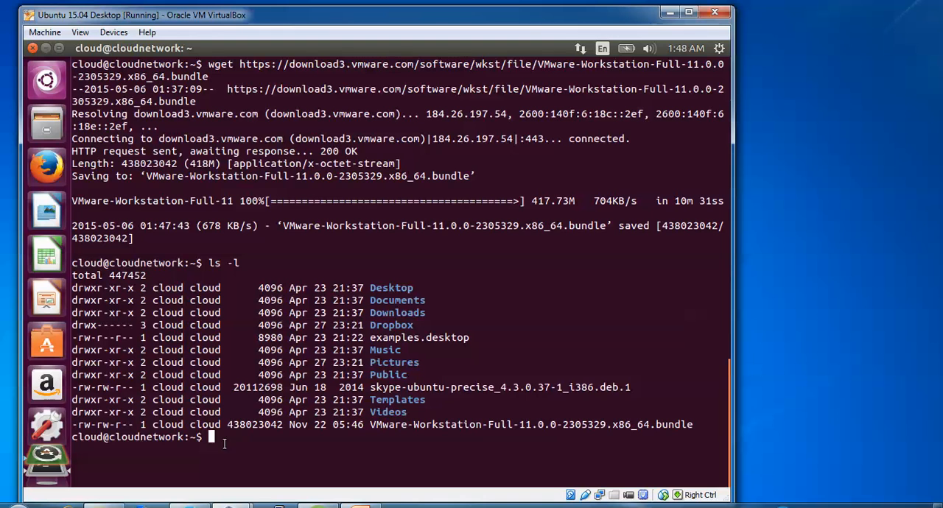
# Clear the terminal screen with the clear command
pyautogui.write('cle')
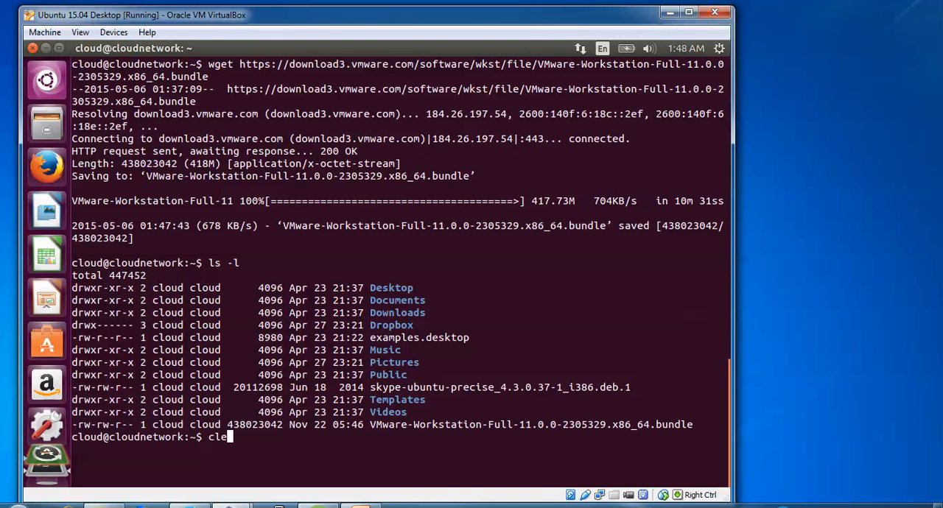
pyautogui.write('a')
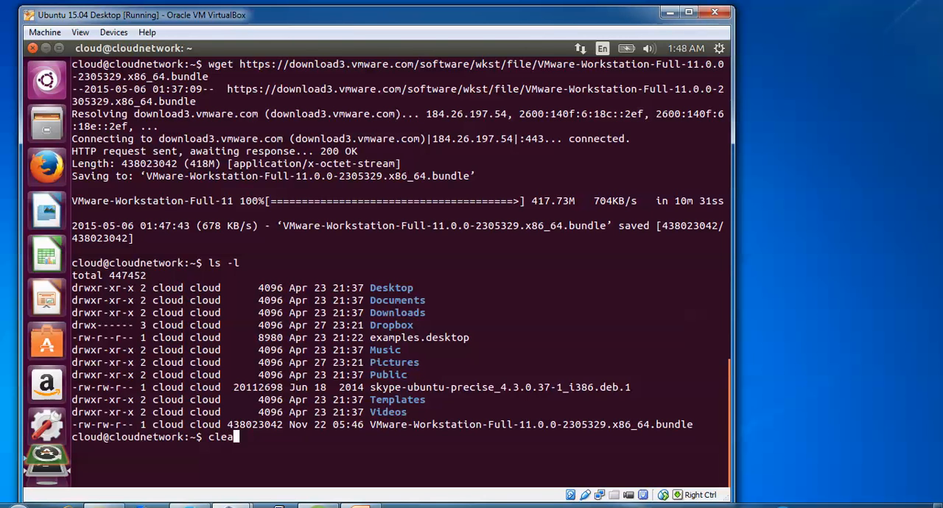
pyautogui.press('Return')
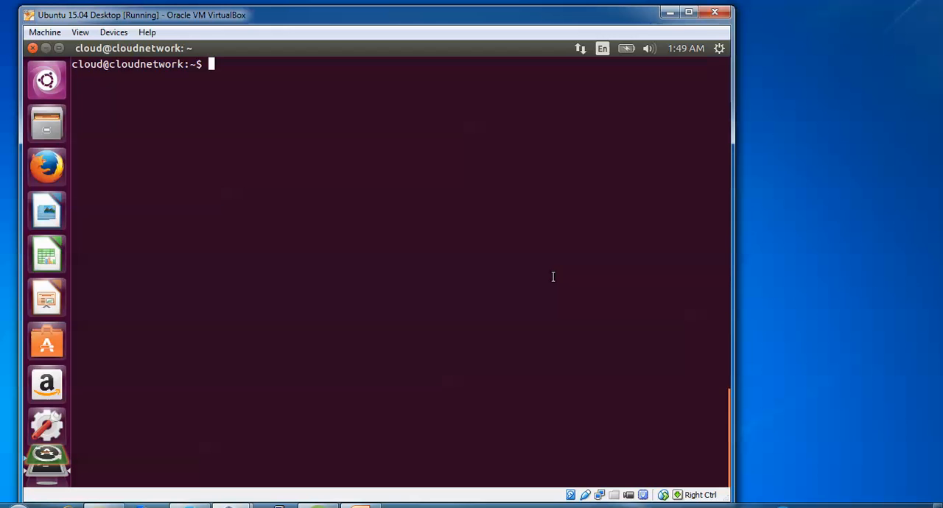
# Run chmod a+x on the VMware-Workstation bundle and verify -rwxrwxr-x permissions with ls -l
pyautogui.write('c')
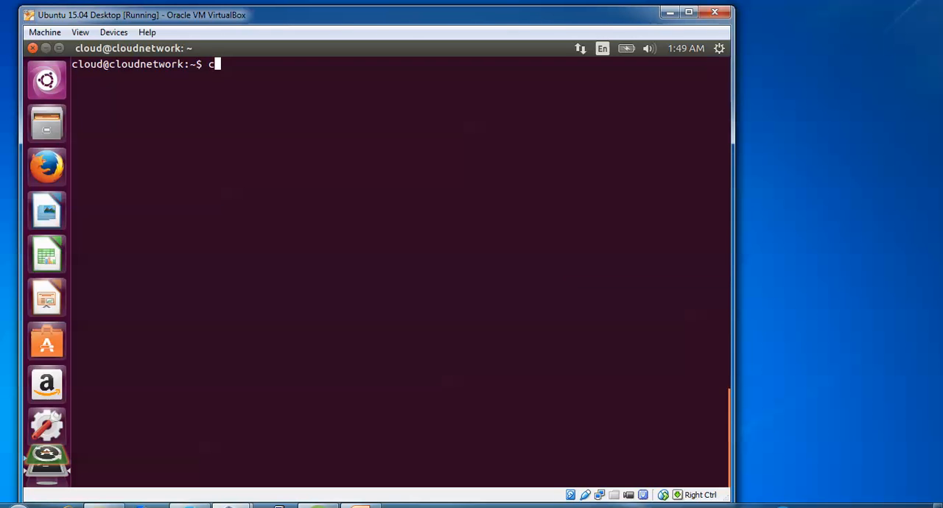
pyautogui.write('hmo')
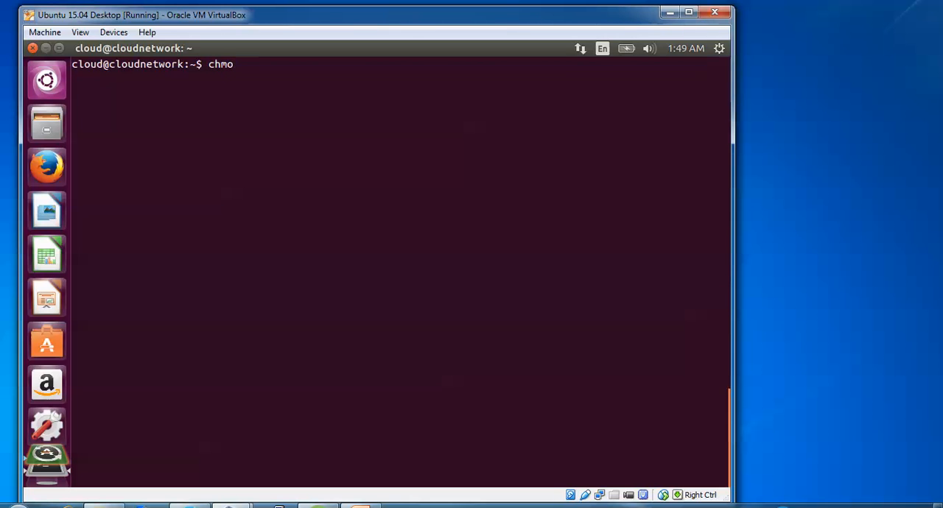
pyautogui.write('d')
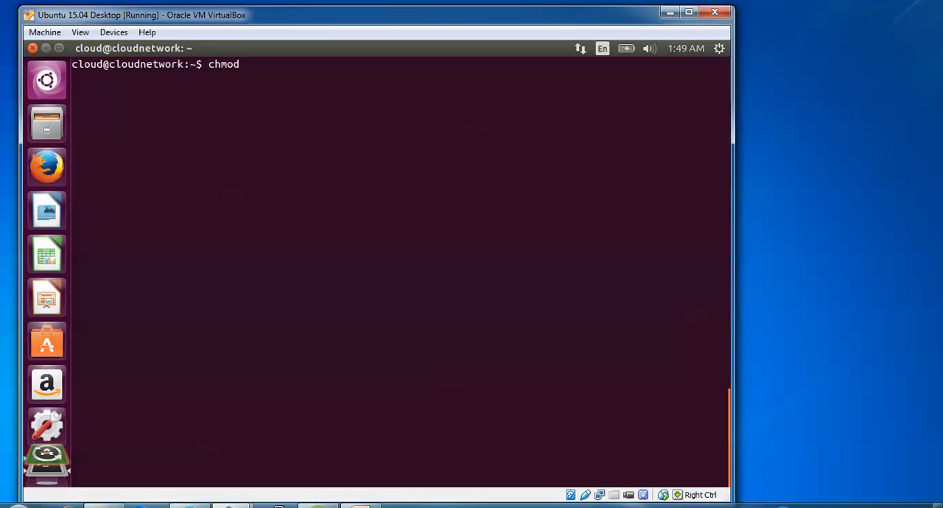
pyautogui.write('a')
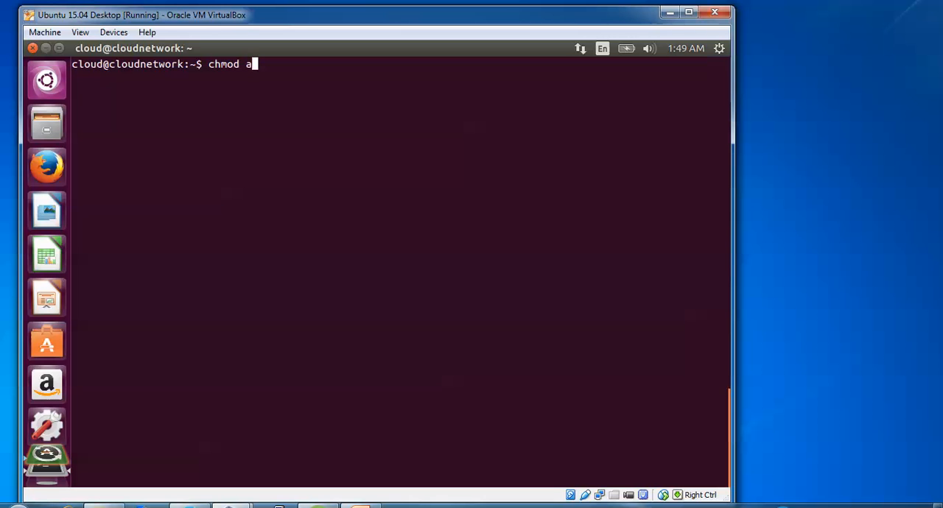
pyautogui.write('+x')
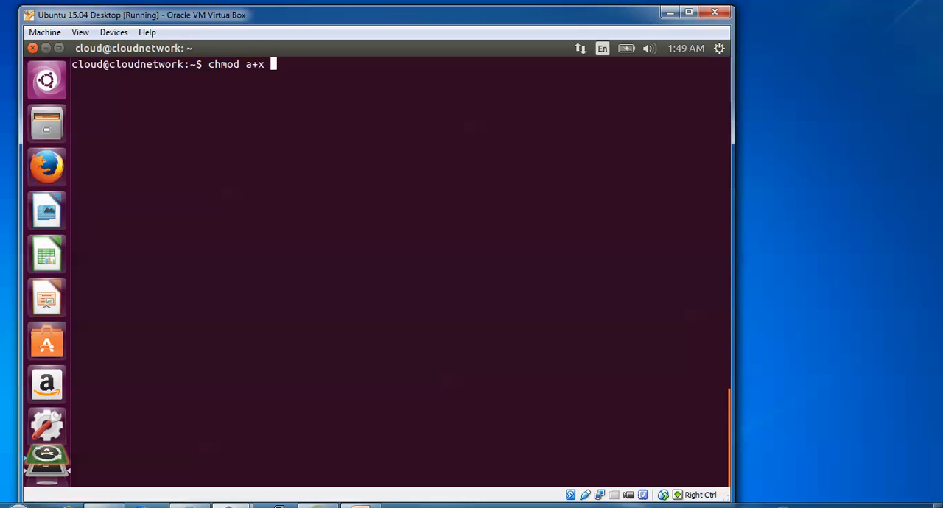
pyautogui.write('V')
pyautogui.write('l')
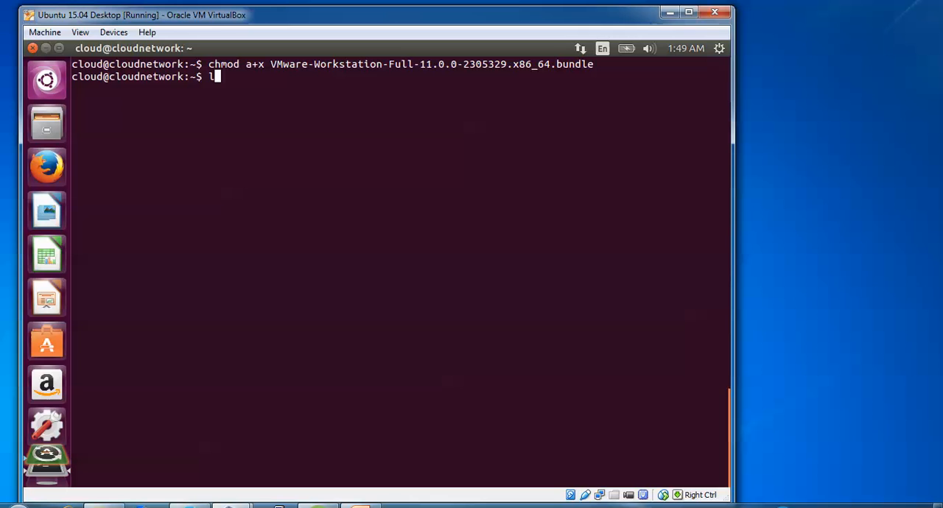
pyautogui.write('s -l')
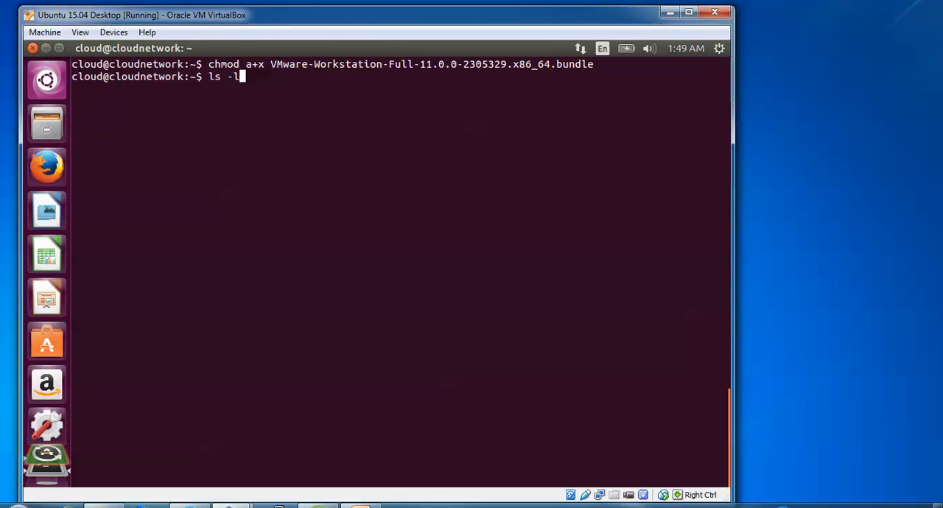
pyautogui.press('Return')
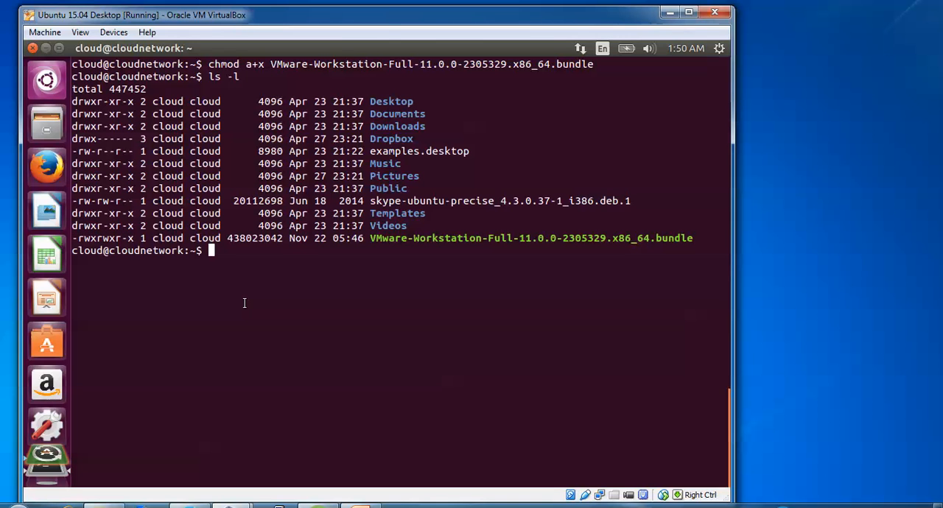
# Run sudo ./VMware-Workstation-Full-11.0.0-2305329.x86_64.bundle and enter the password to launch the installer
pyautogui.write('suo')
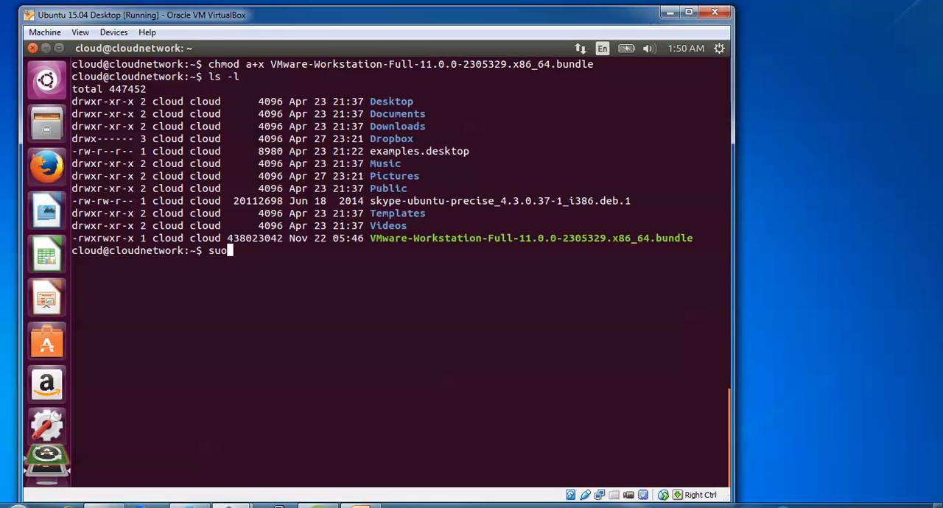
pyautogui.press('BackSpace')
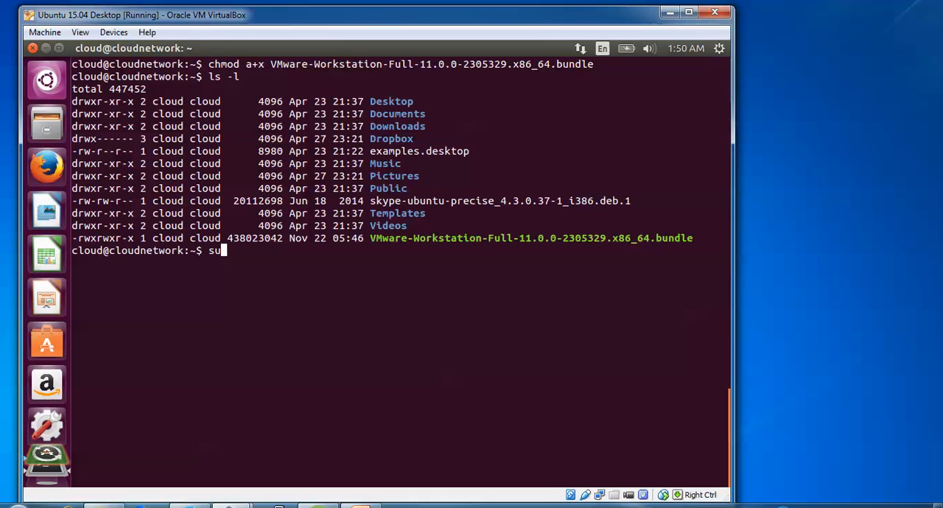
pyautogui.write('do')
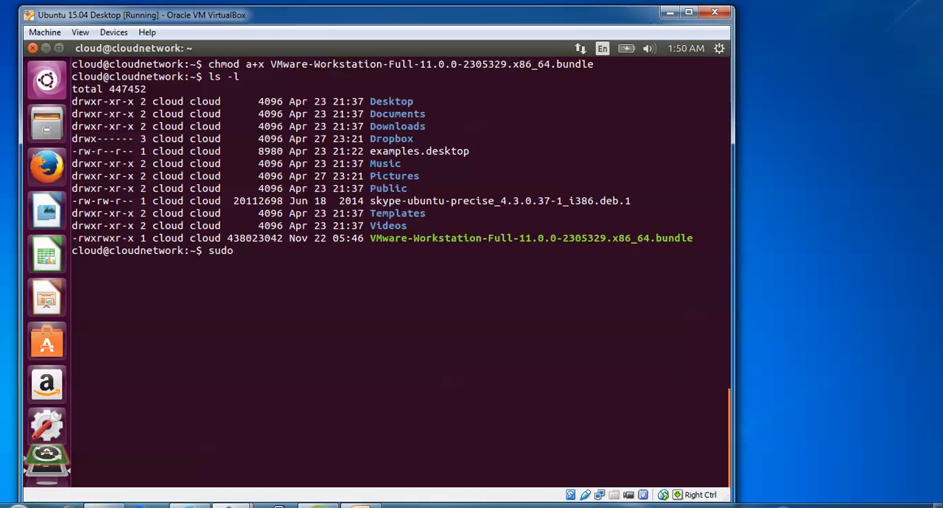
pyautogui.write('./')
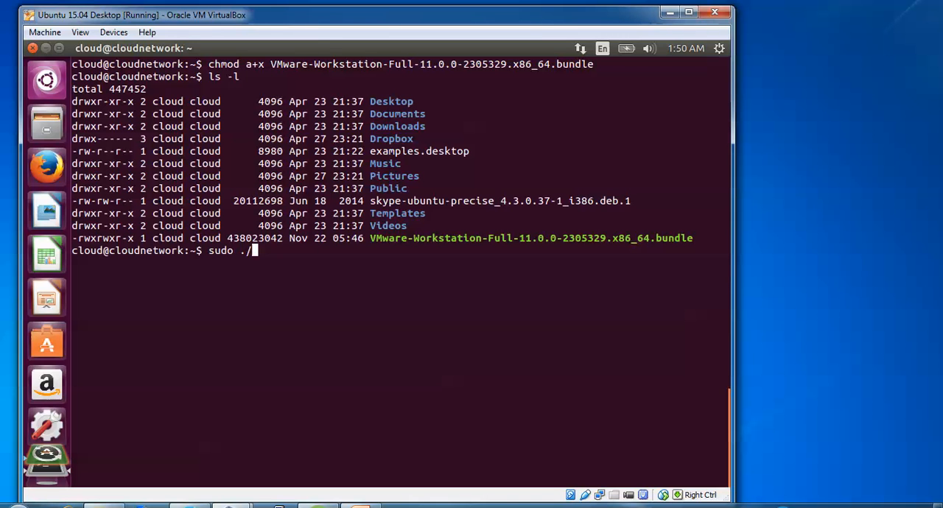
pyautogui.write('V')
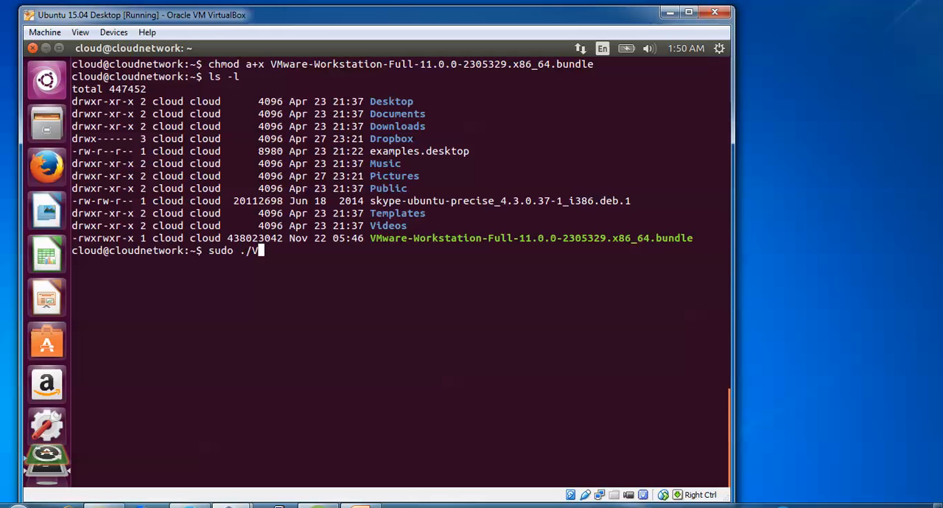
pyautogui.write('m')
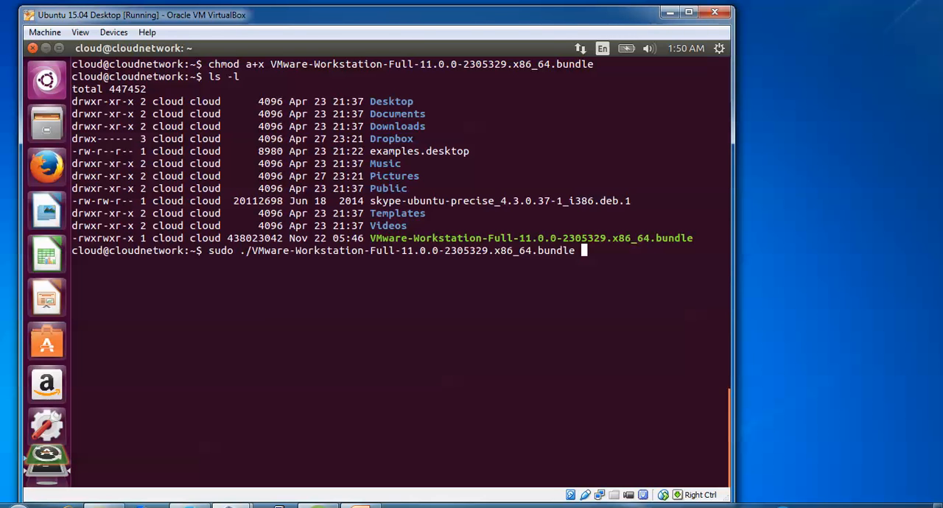
pyautogui.press('Return')
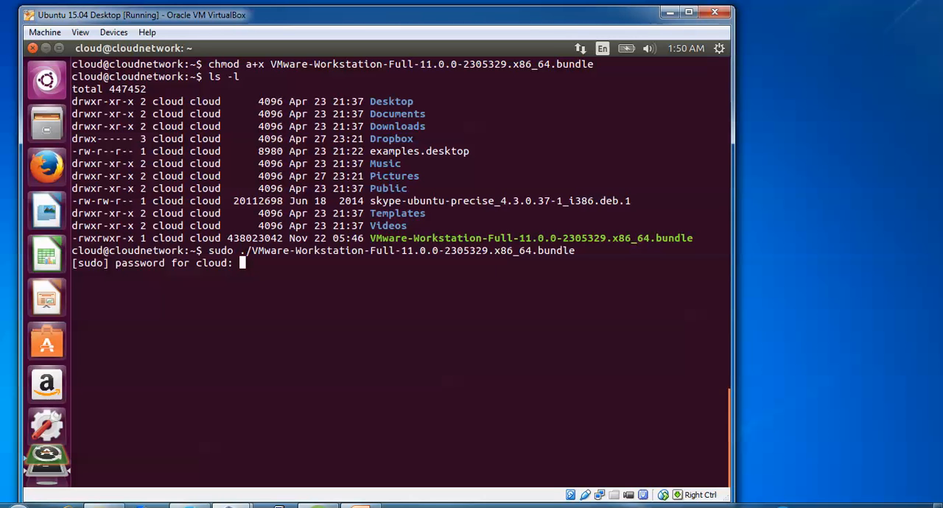
pyautogui.press('Return')
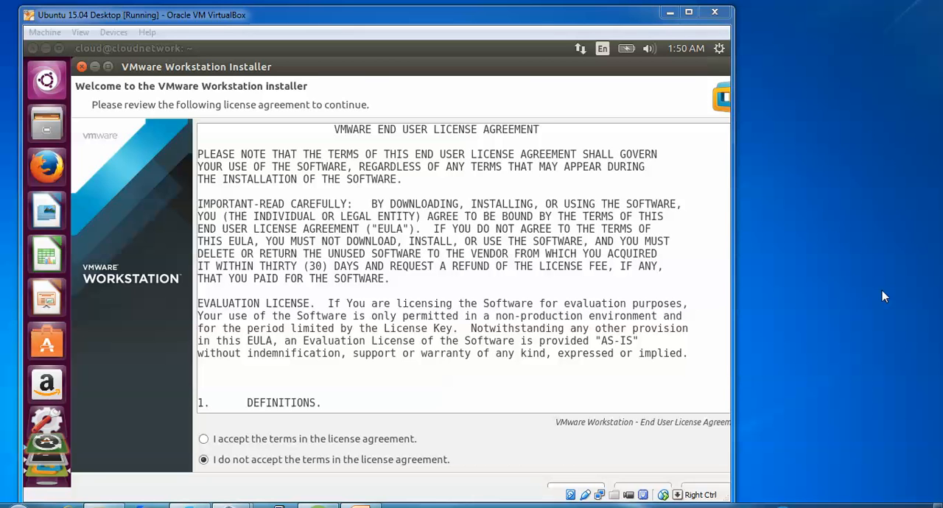
pyautogui.moveTo(728, 418)
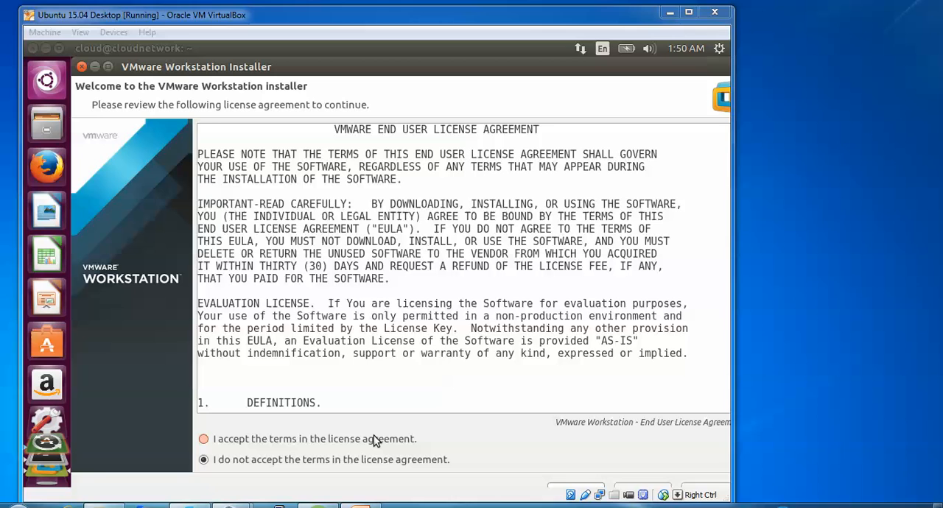
# Accept the Workstation EULA, then the OVF Tool EULA, and continue to the setup questions
pyautogui.click(204, 439)
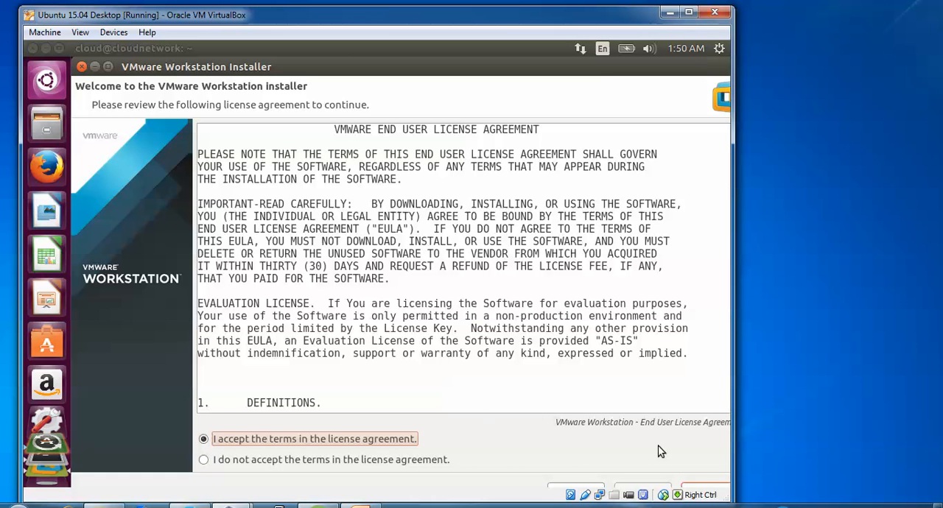
pyautogui.moveTo(601, 74)
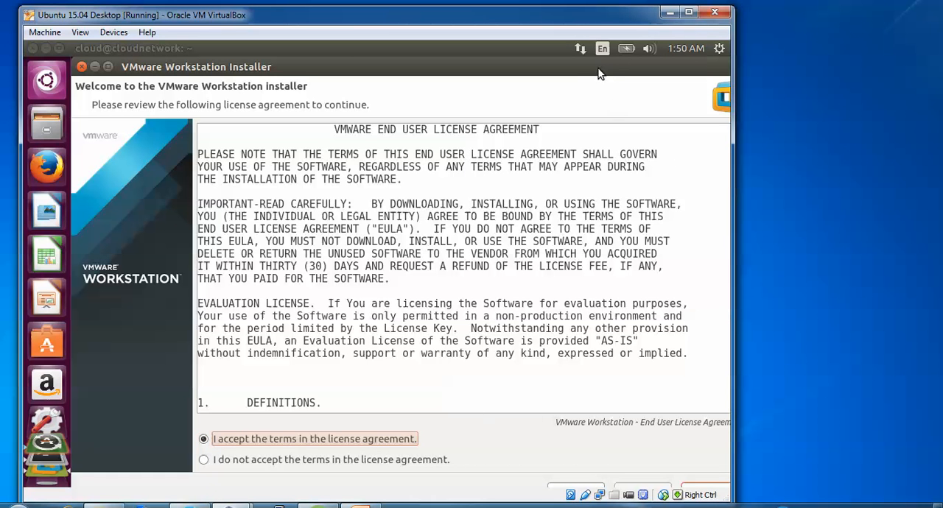
pyautogui.moveTo(588, 72)
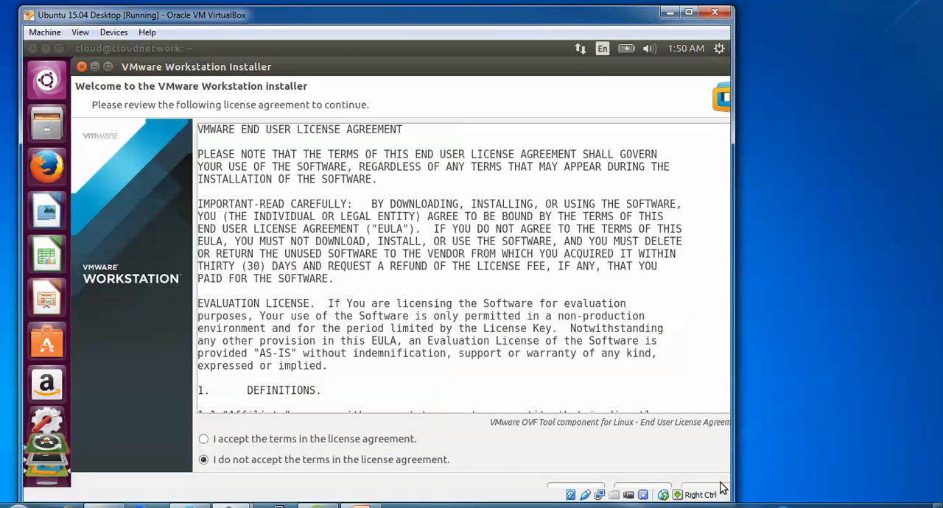
pyautogui.click(203, 438)
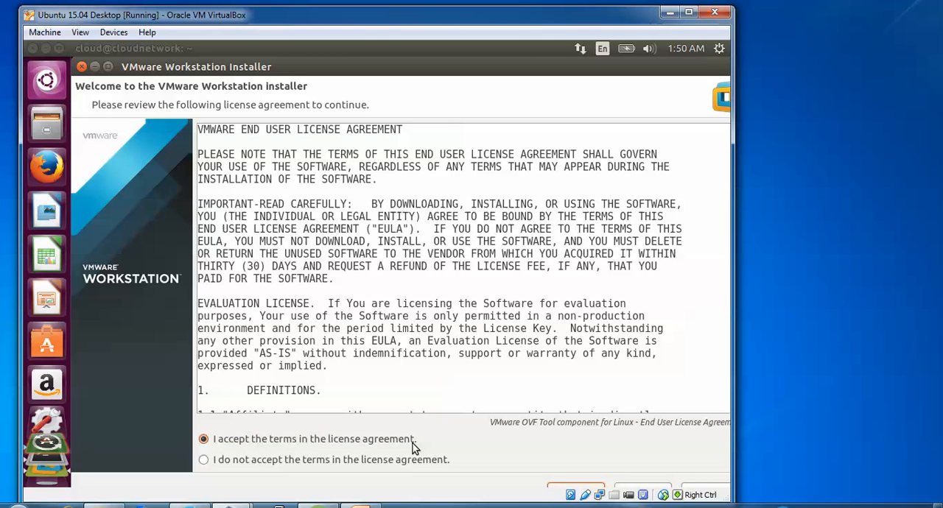
pyautogui.click(577, 487)
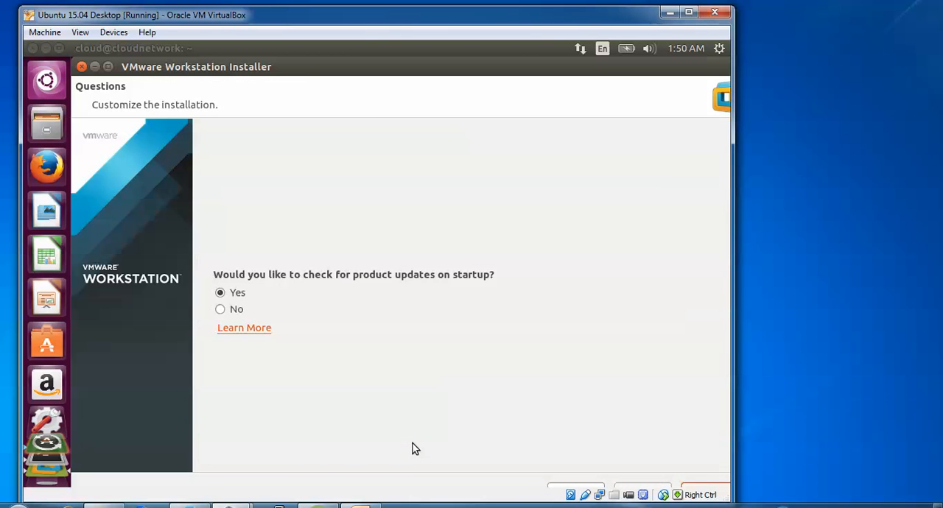
pyautogui.moveTo(345, 295)
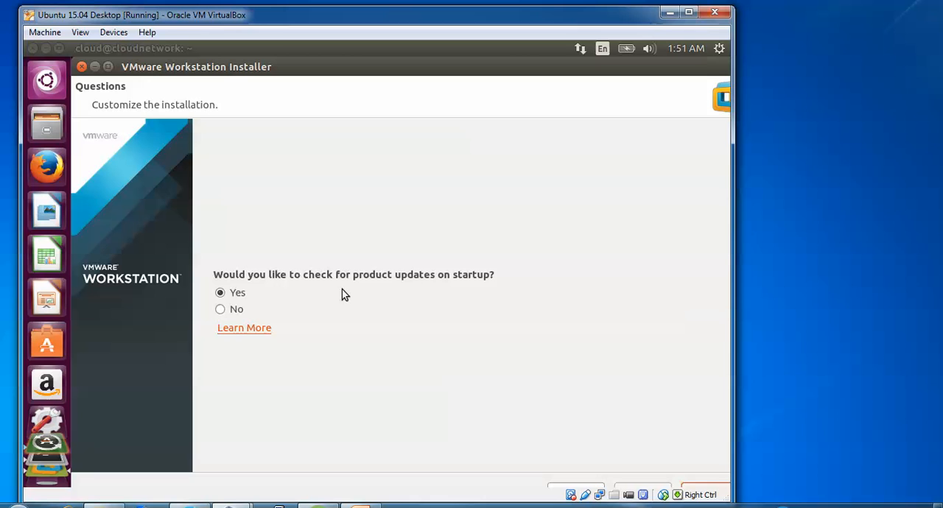
pyautogui.moveTo(308, 311)
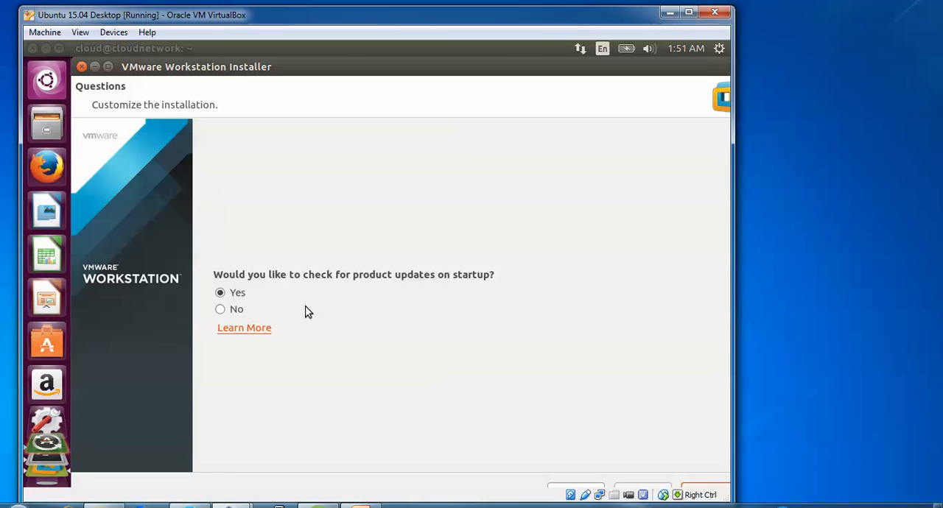
# Answer No to startup product update checks and move past the usage statistics question
pyautogui.click(220, 308)
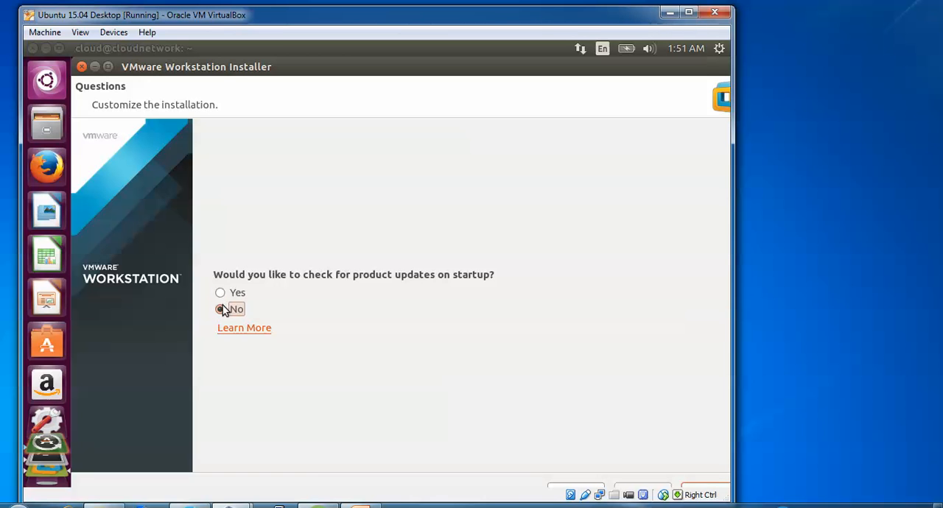
pyautogui.click(219, 309)
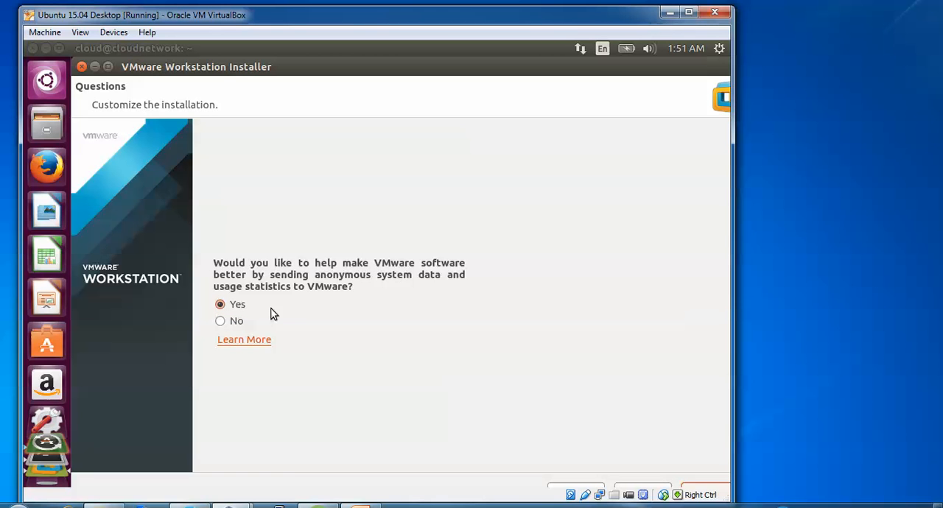
pyautogui.click(220, 320)
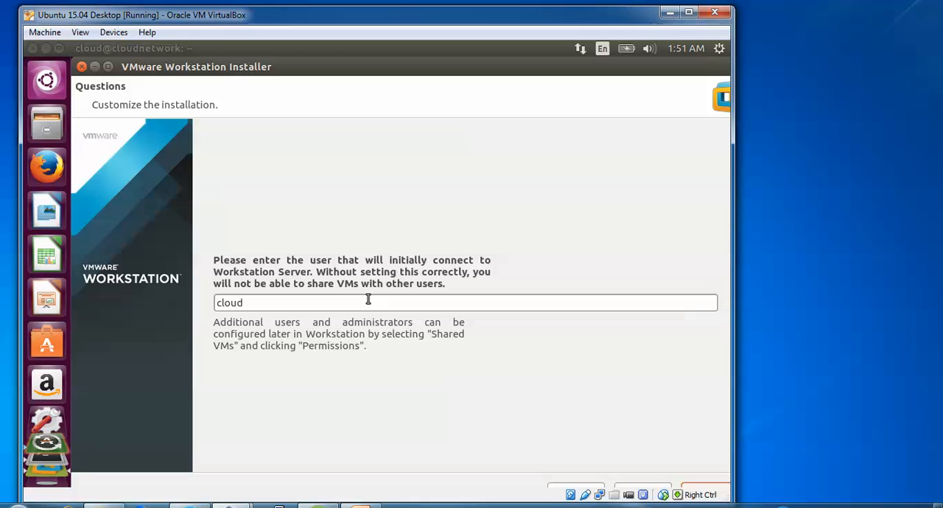
pyautogui.moveTo(318, 302)
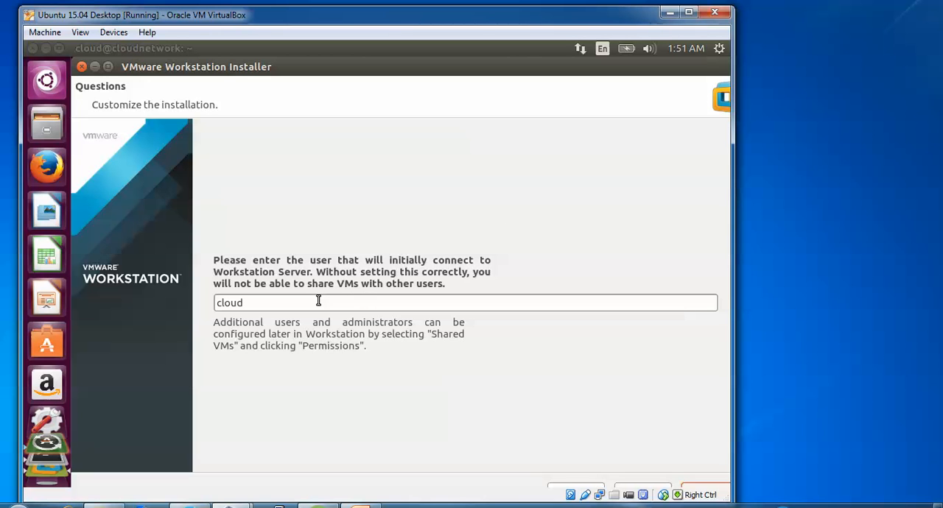
pyautogui.moveTo(410, 369)
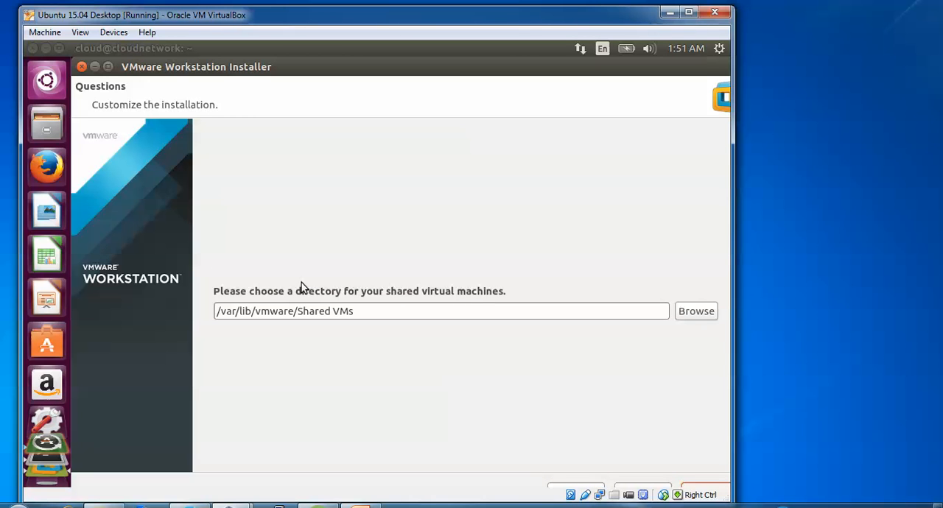
pyautogui.moveTo(493, 298)
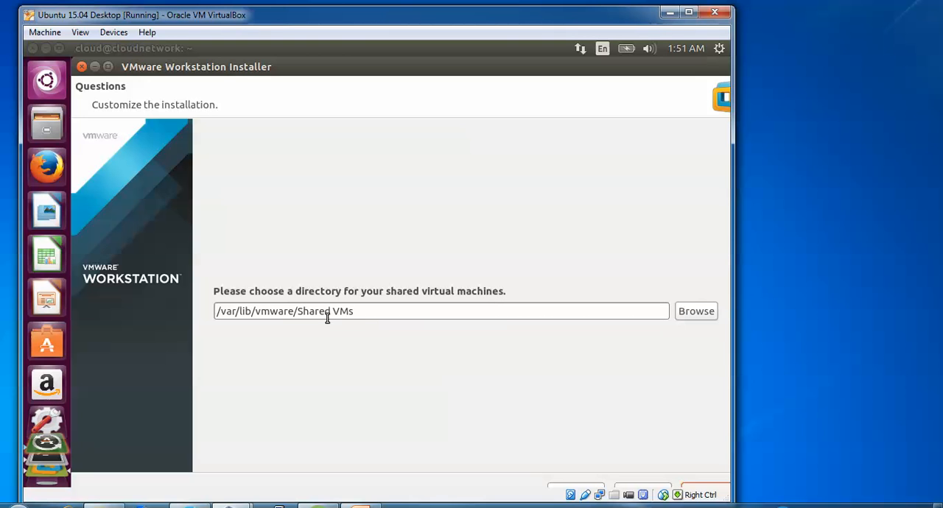
pyautogui.moveTo(524, 365)
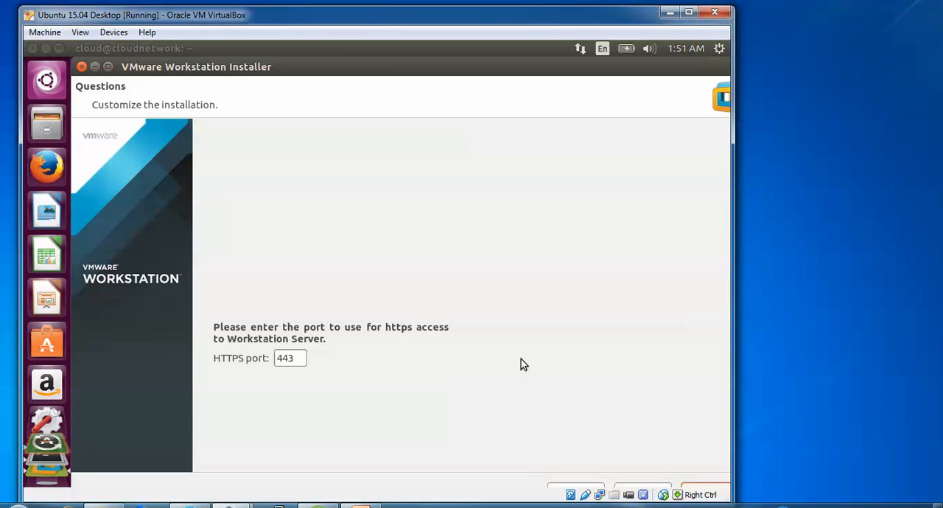
pyautogui.moveTo(410, 331)
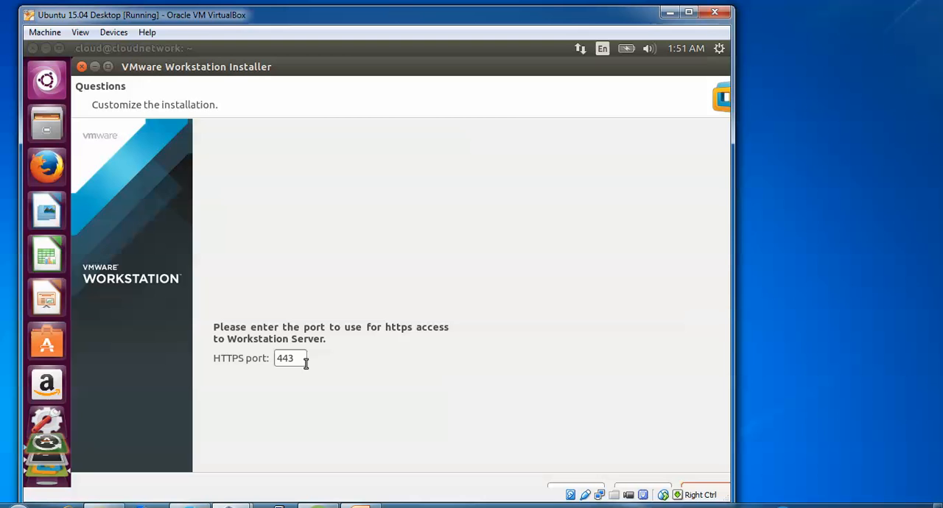
pyautogui.moveTo(422, 396)
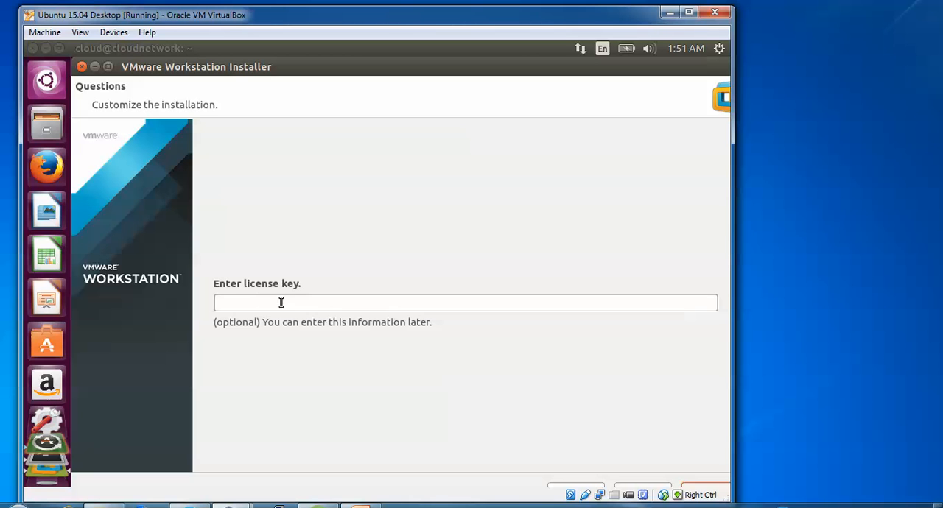
pyautogui.moveTo(430, 389)
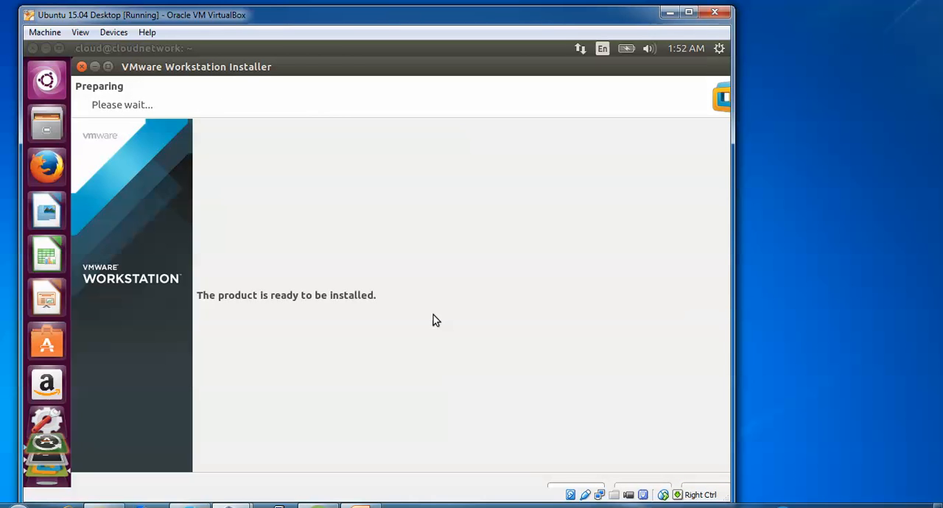
pyautogui.moveTo(482, 337)
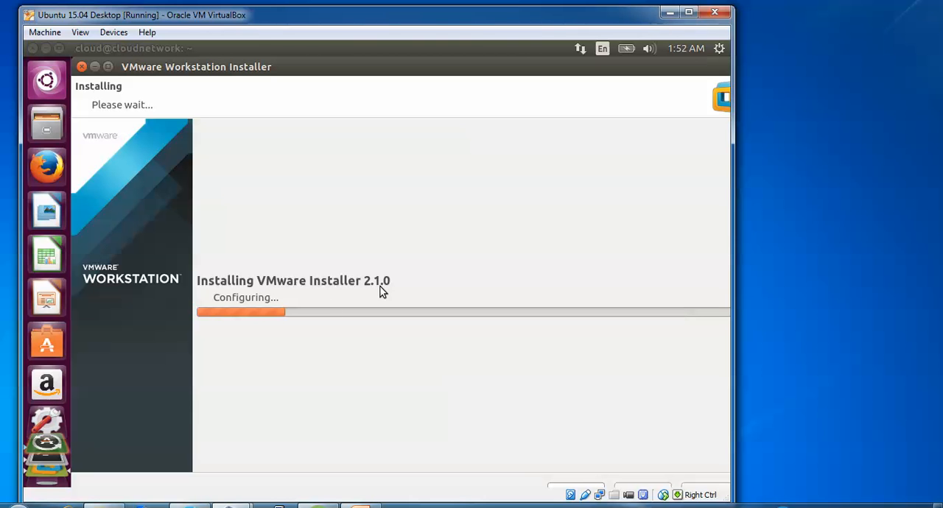
pyautogui.moveTo(820, 311)
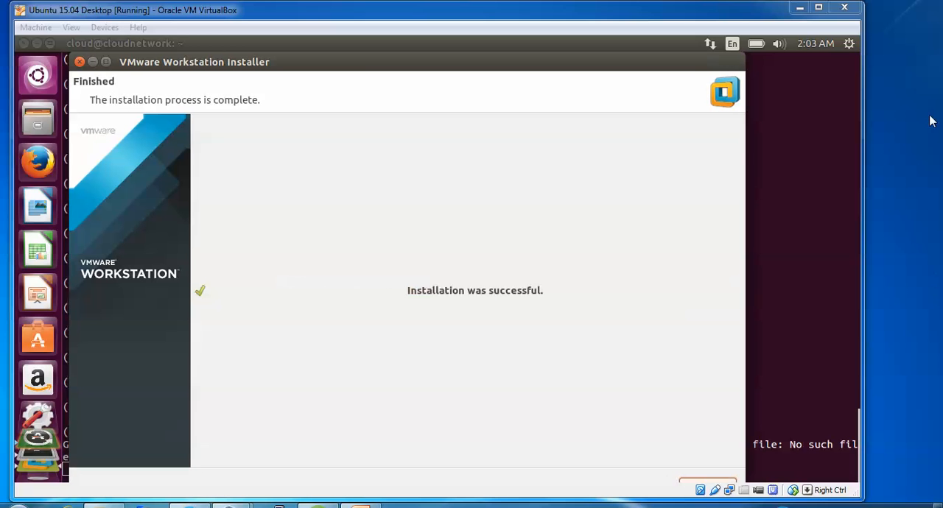
pyautogui.moveTo(663, 309)
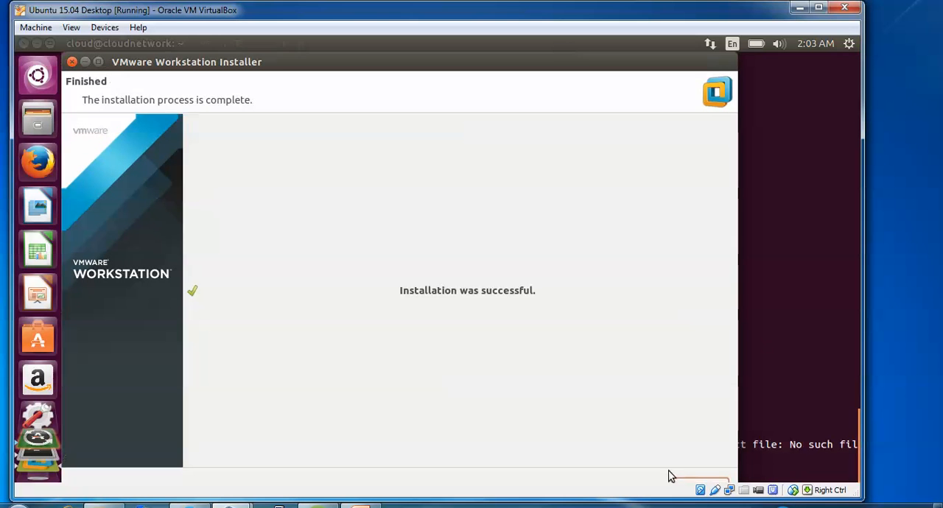
pyautogui.moveTo(649, 66)
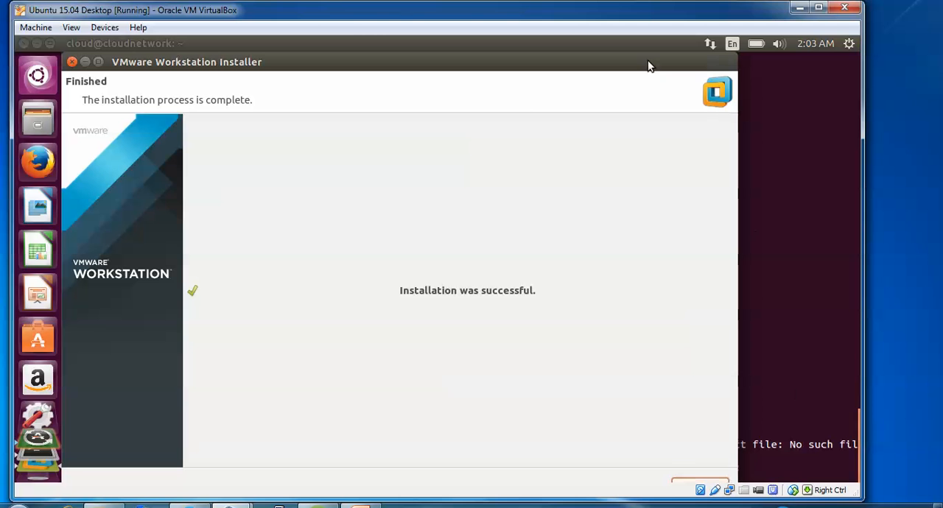
pyautogui.moveTo(667, 435)
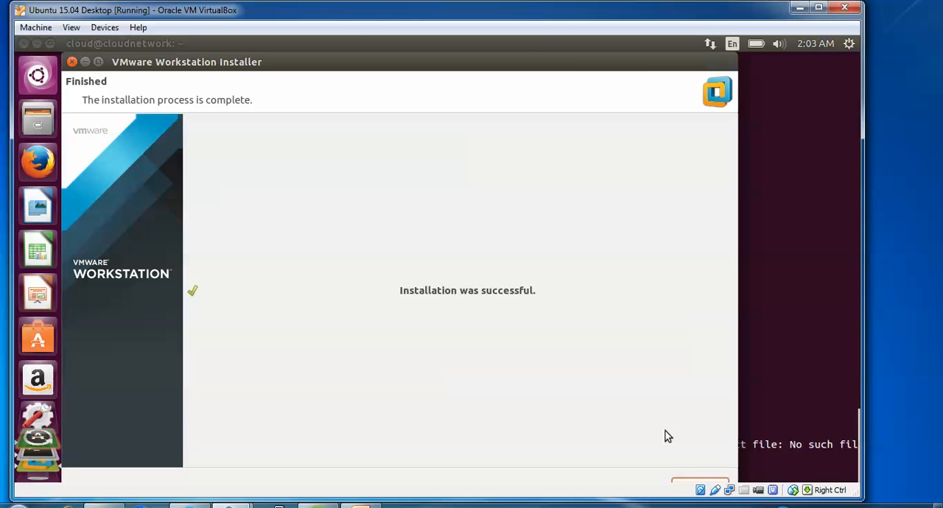
# Close the VMware Workstation Installer on its successful Finished page
pyautogui.click(72, 62)
pyautogui.write('vm')
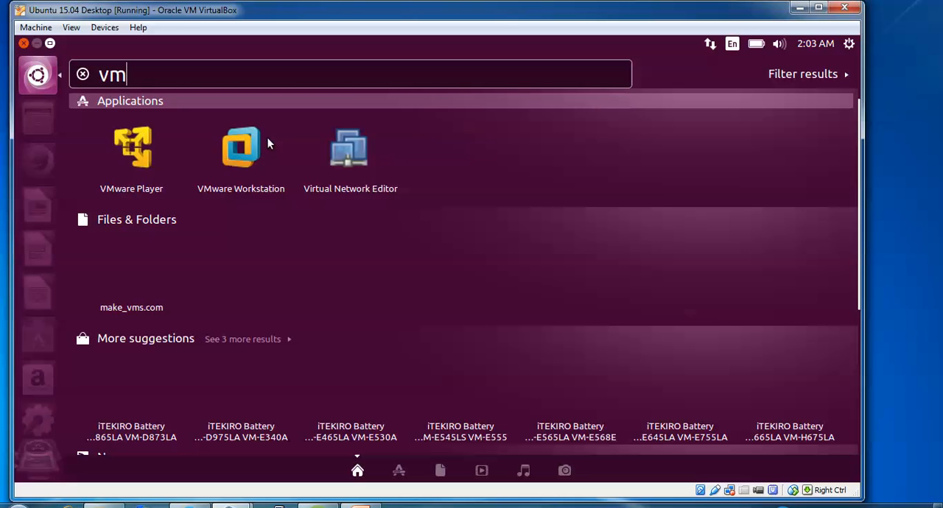
pyautogui.moveTo(241, 147)
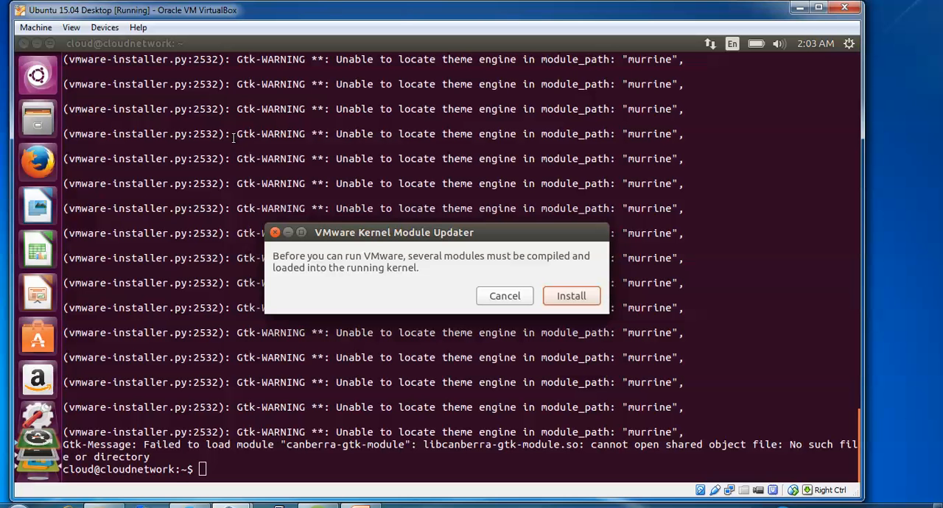
pyautogui.moveTo(501, 263)
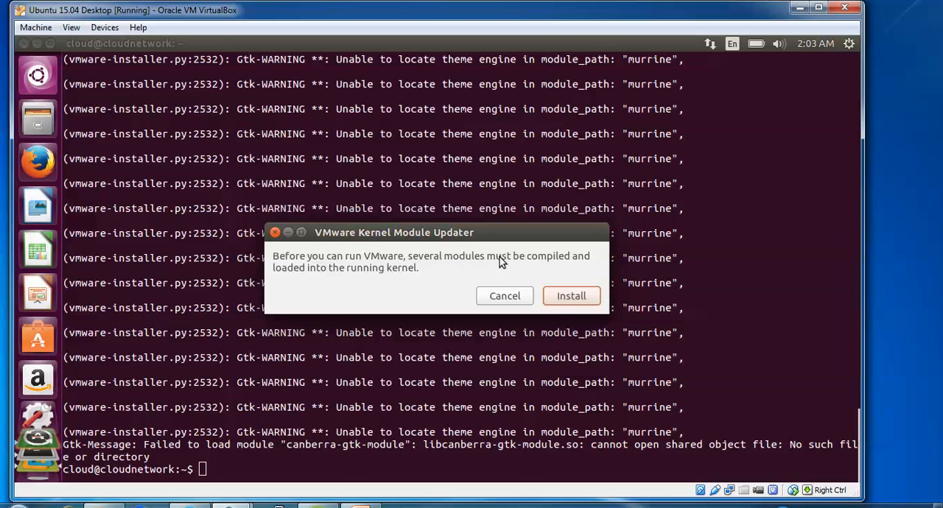
# Start installing the kernel modules and confirm the administrator password prompt
pyautogui.click(571, 296)
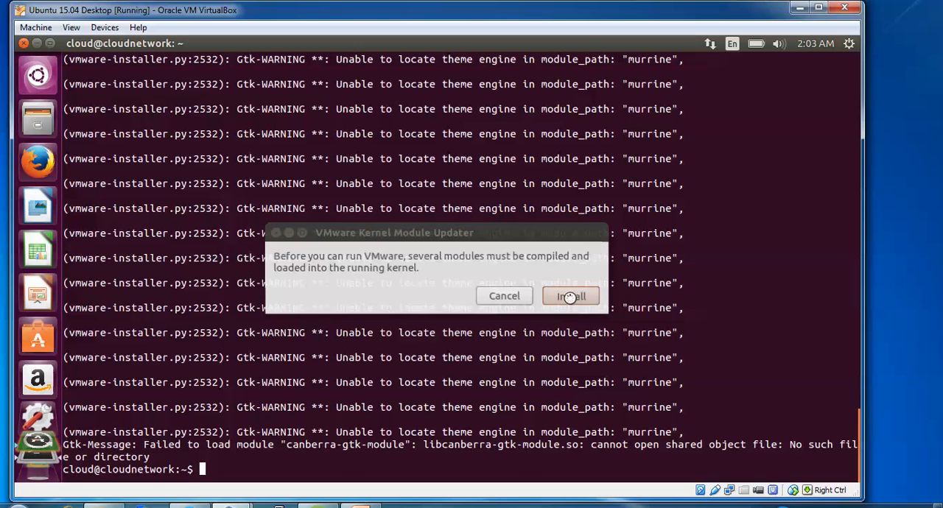
pyautogui.click(571, 295)
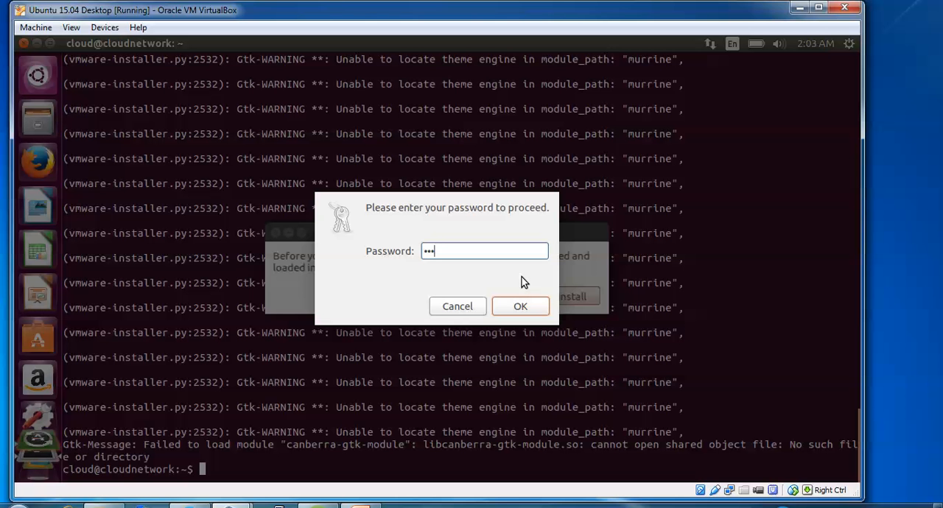
pyautogui.click(520, 307)
pyautogui.write('cl')
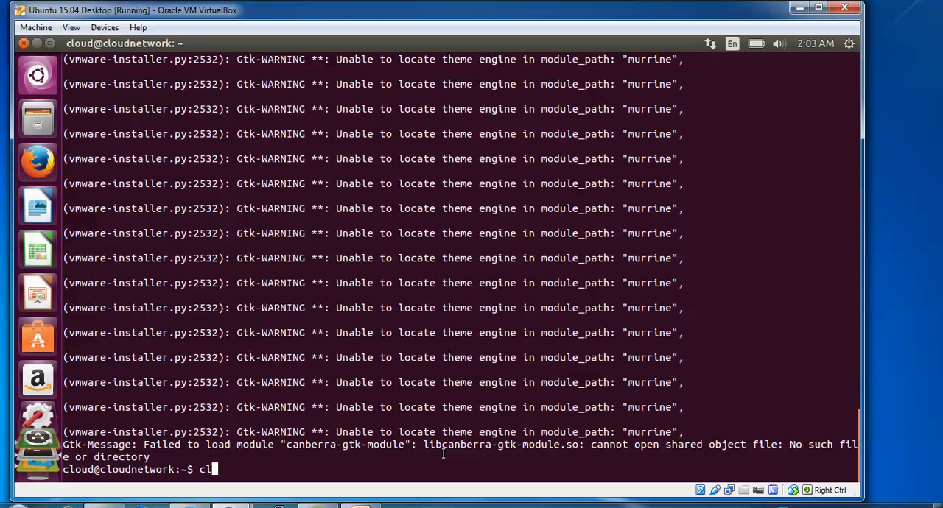
# Clear the terminal with 'clear' and relaunch VMware Kernel Module Updater from the launcher
pyautogui.write('ear')
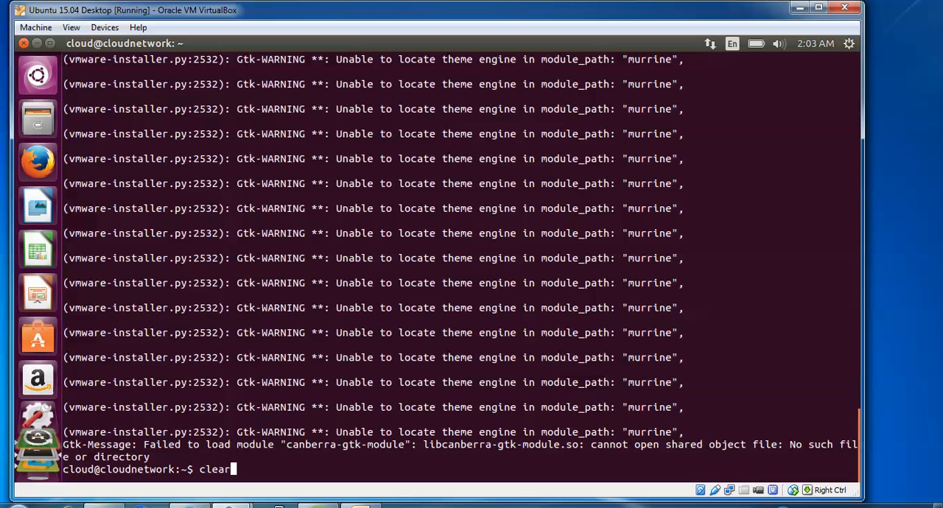
pyautogui.press('Return')
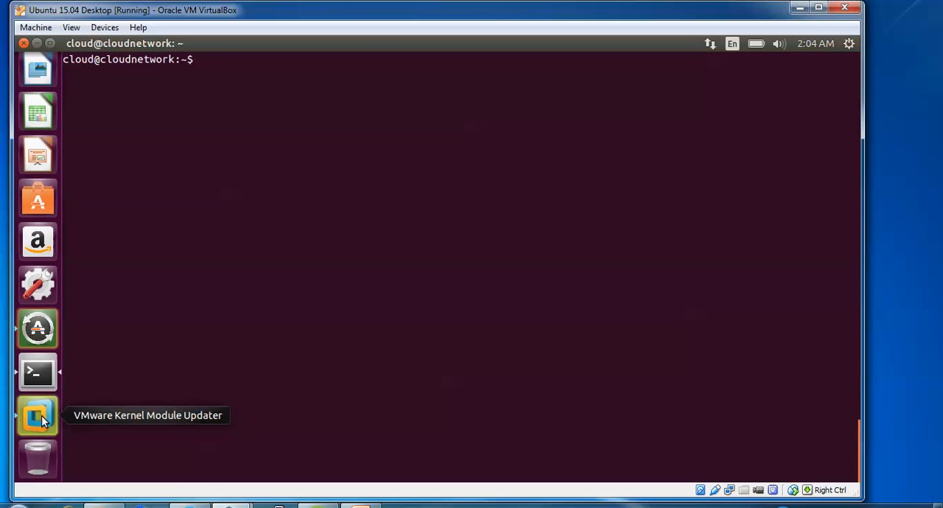
pyautogui.click(37, 416)
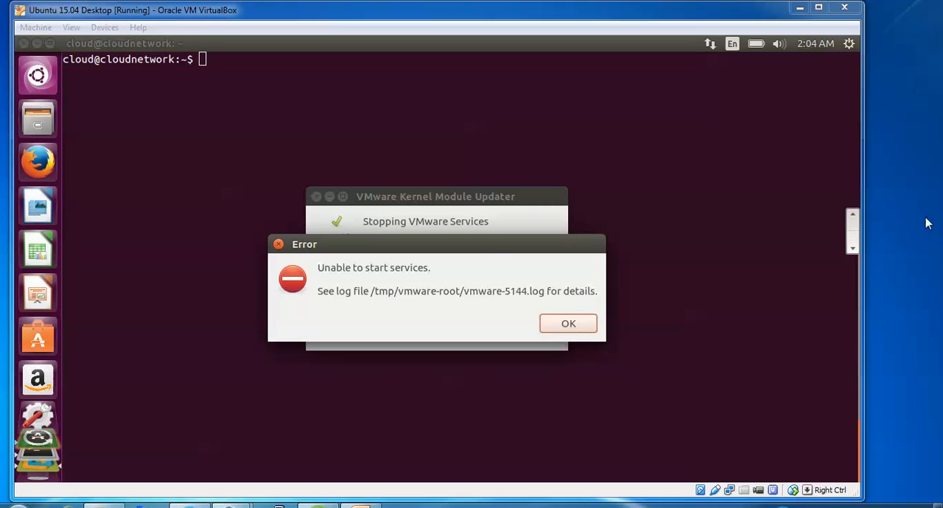